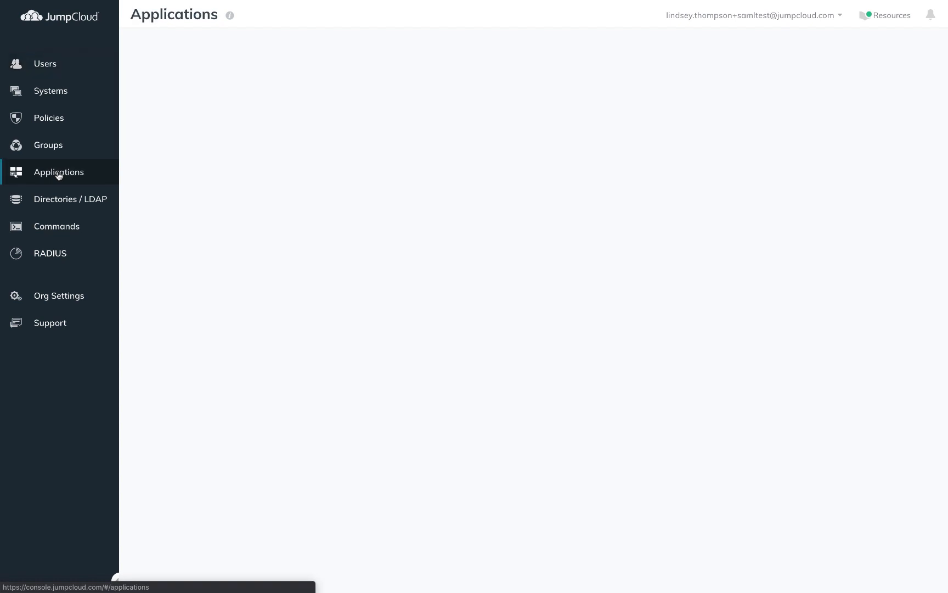
- Create and save the AWS app 'AWS IAM Test' with IdP URL awsiamtest, then download certificate.pem
click(143, 47)
text(AWS)
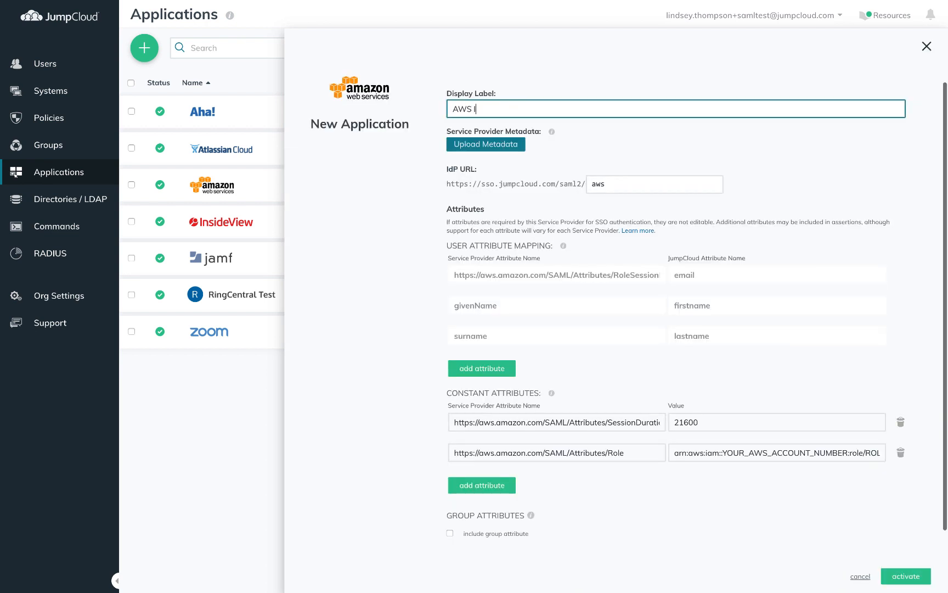
text(IAM Test)
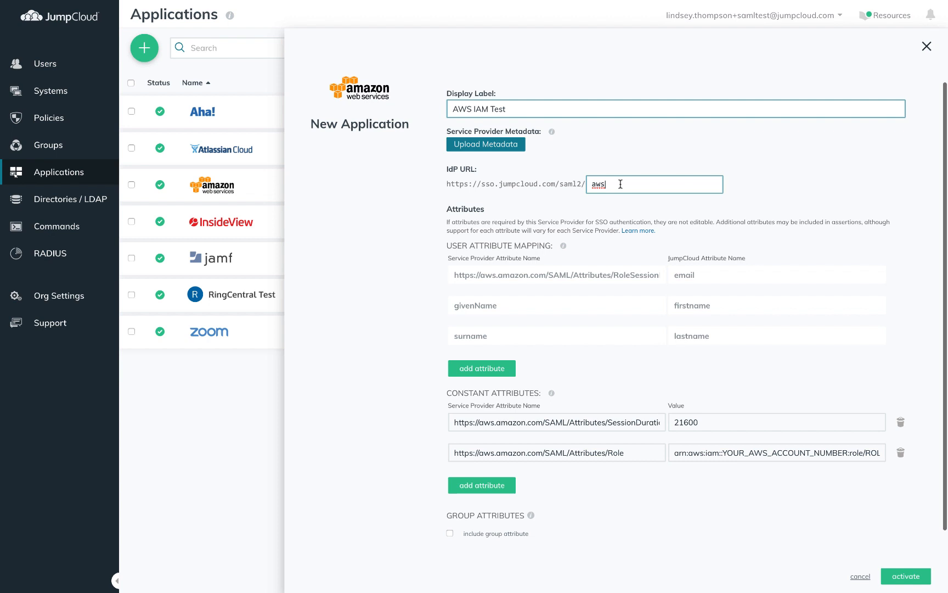
text(iamtest)
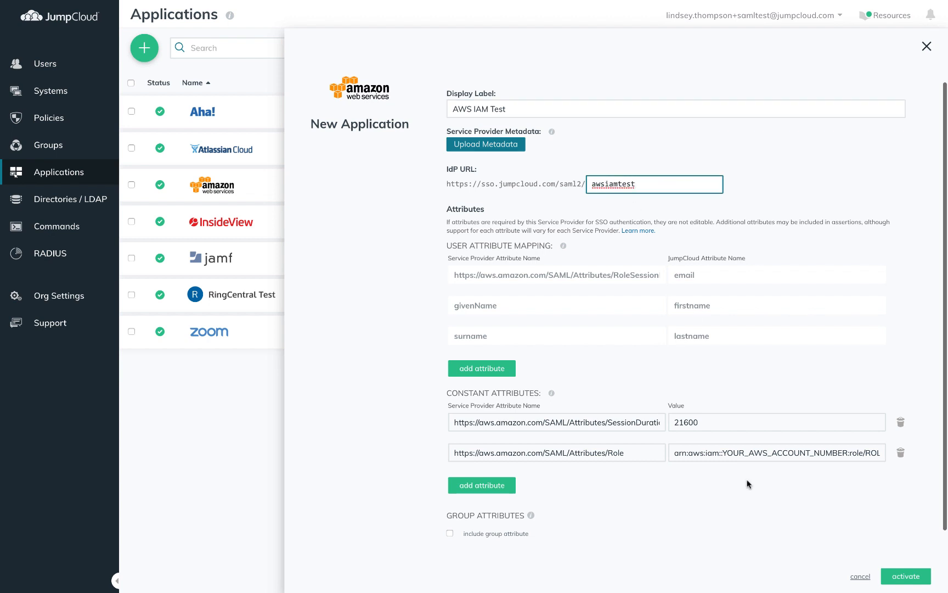
click(905, 576)
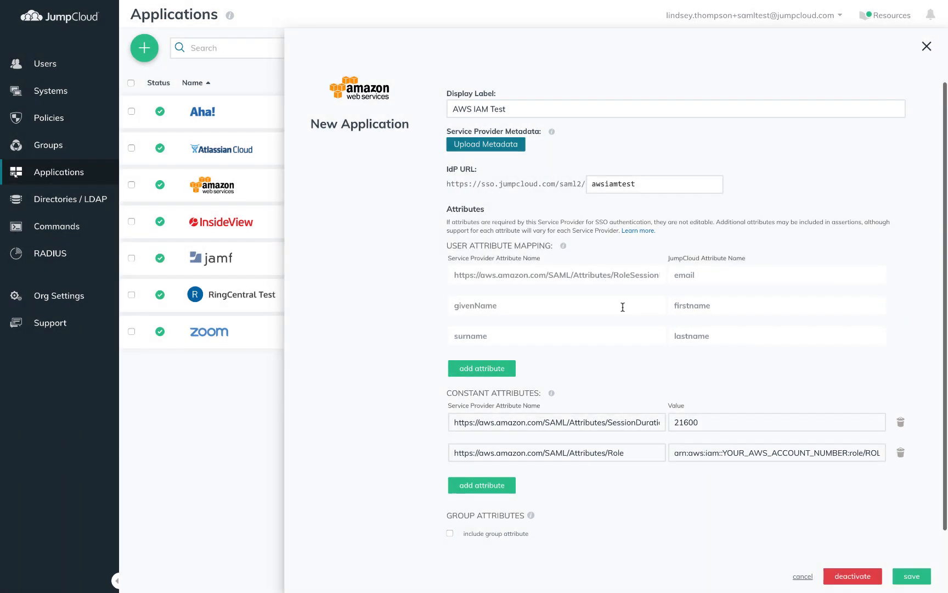
click(911, 576)
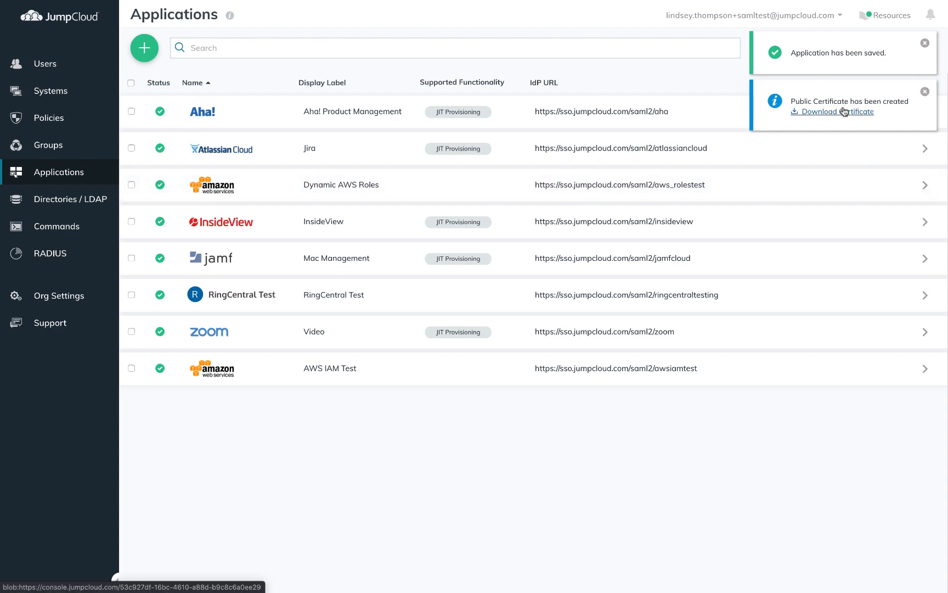
click(838, 111)
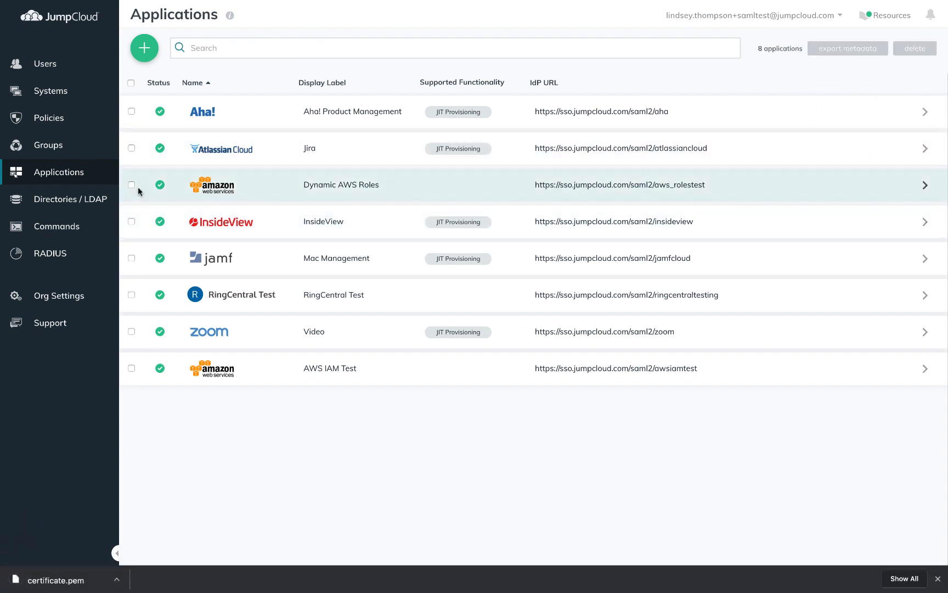
- Create the JumpCloud identity provider in IAM from JumpCloud-aws-metadata.xml, then download its metadata
click(131, 185)
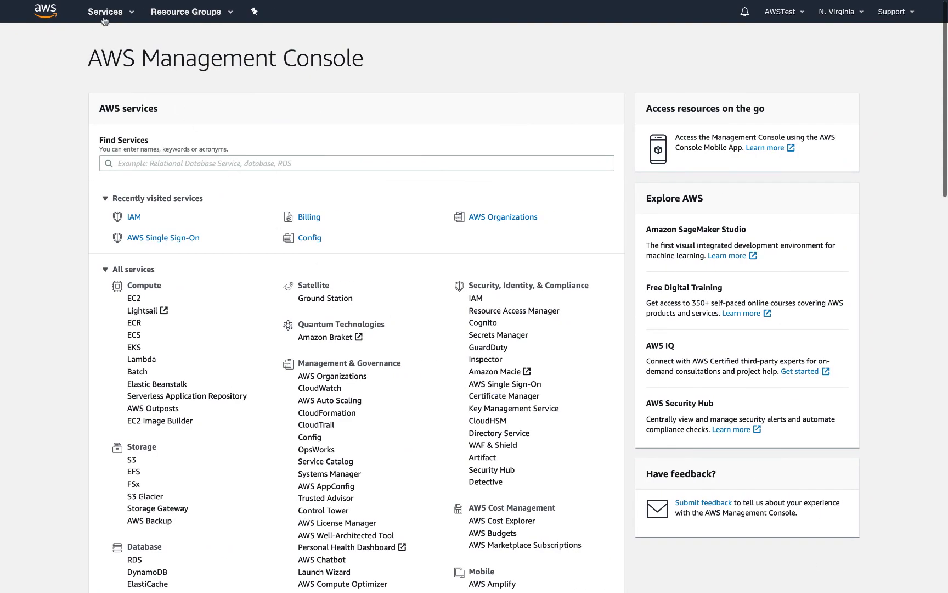
click(134, 217)
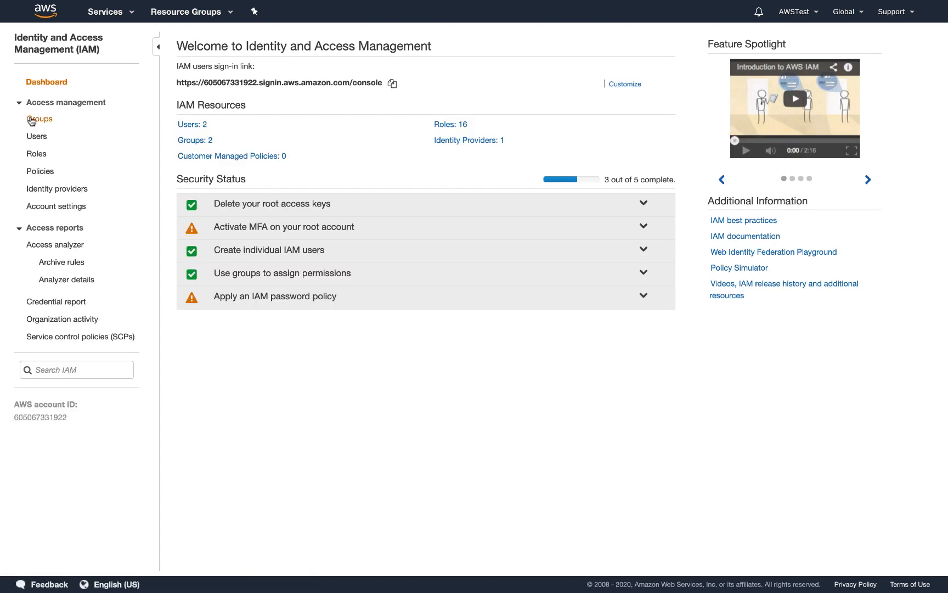
click(56, 188)
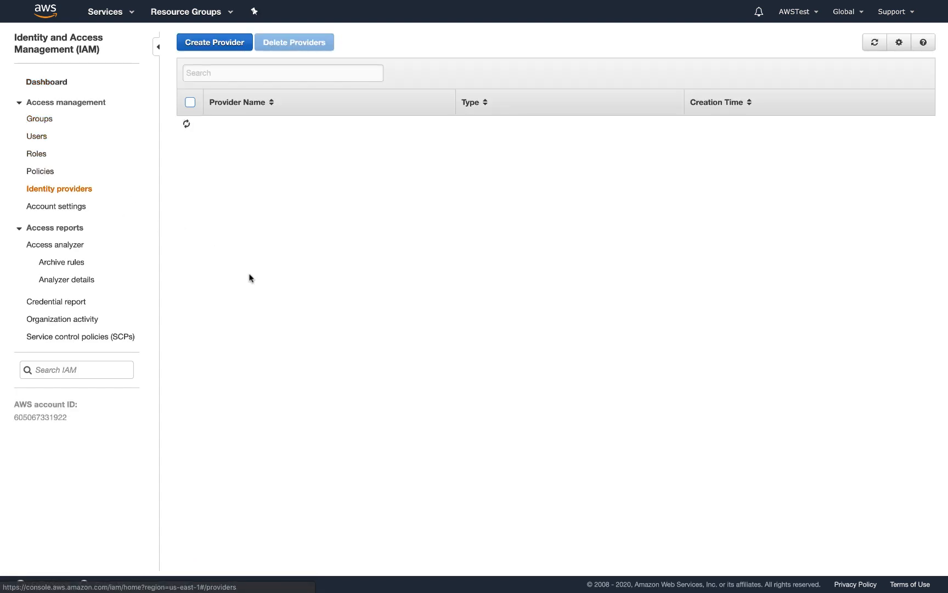
click(214, 42)
text(JC)
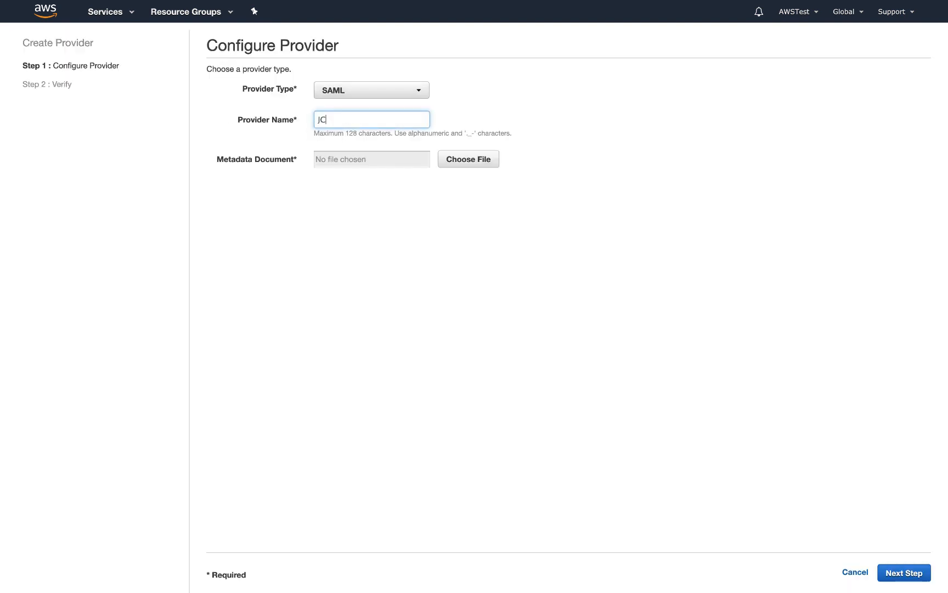
click(468, 159)
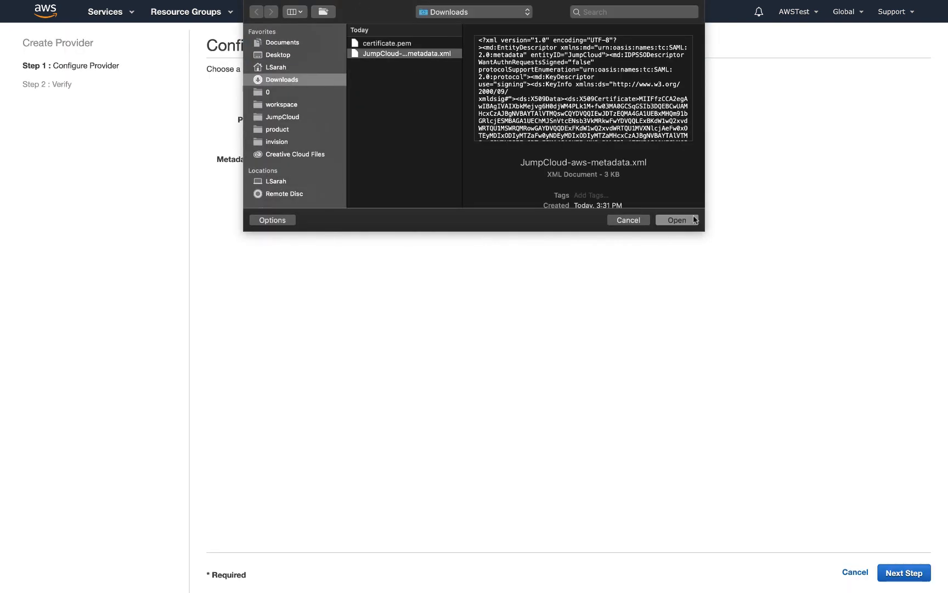
click(676, 220)
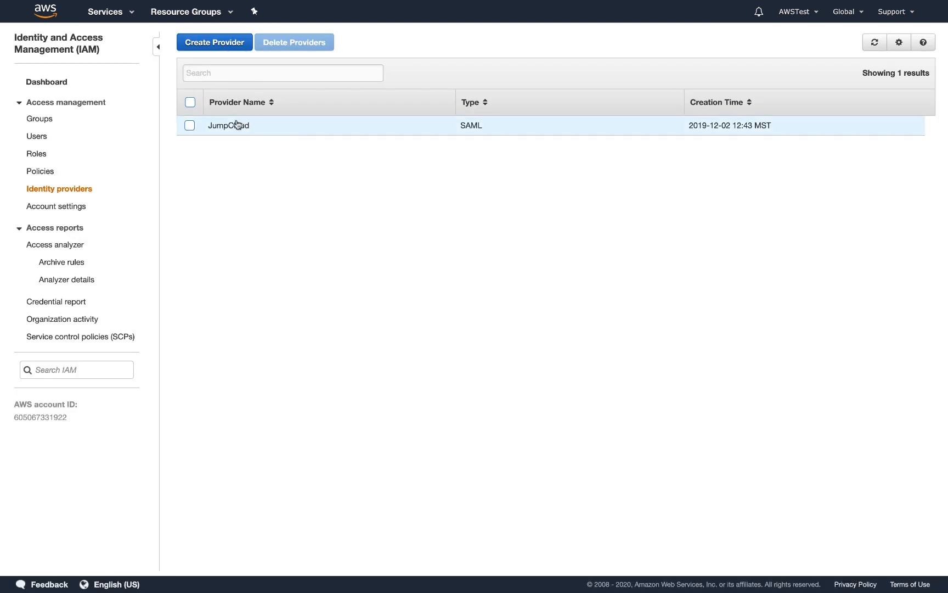
click(229, 125)
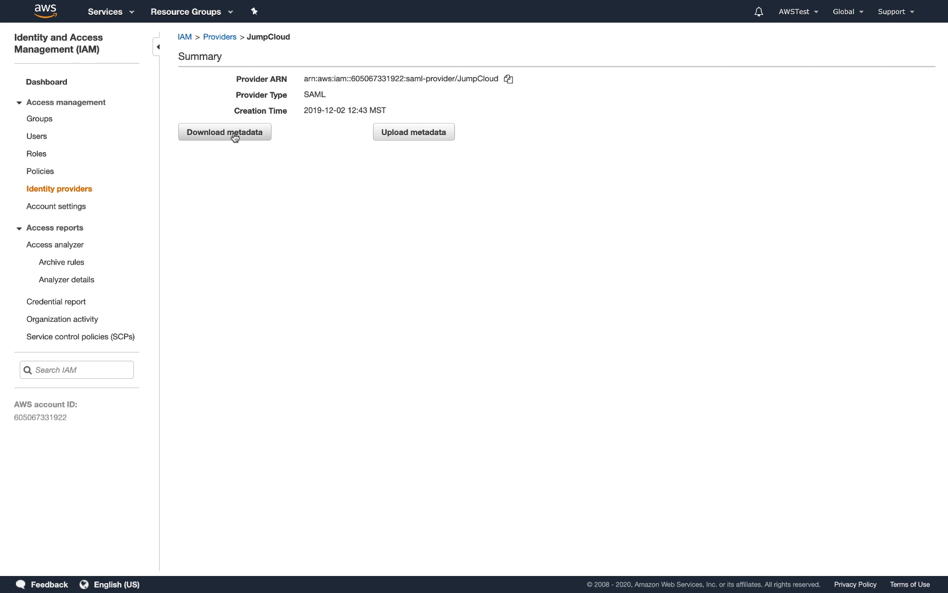
click(224, 132)
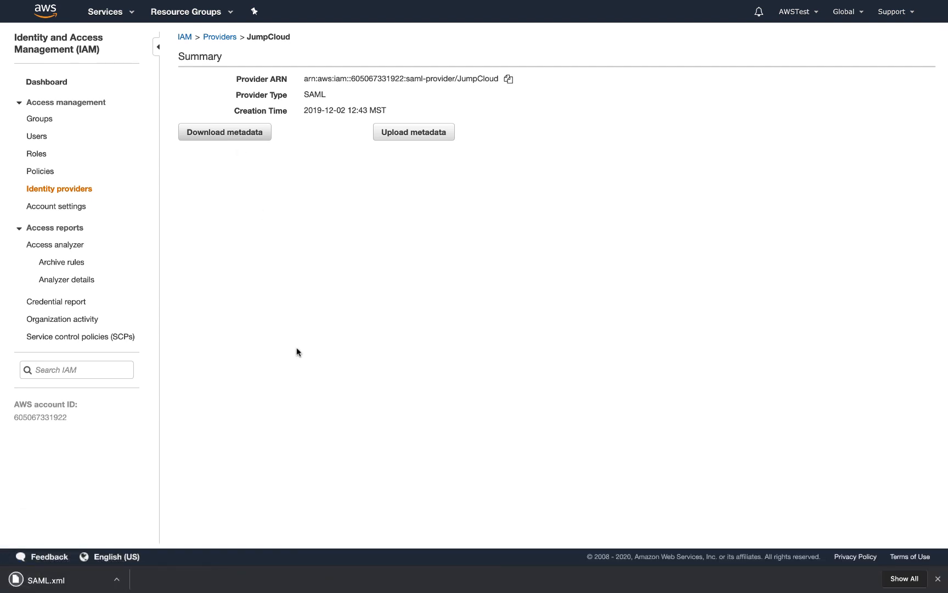
mouse_move(807, 449)
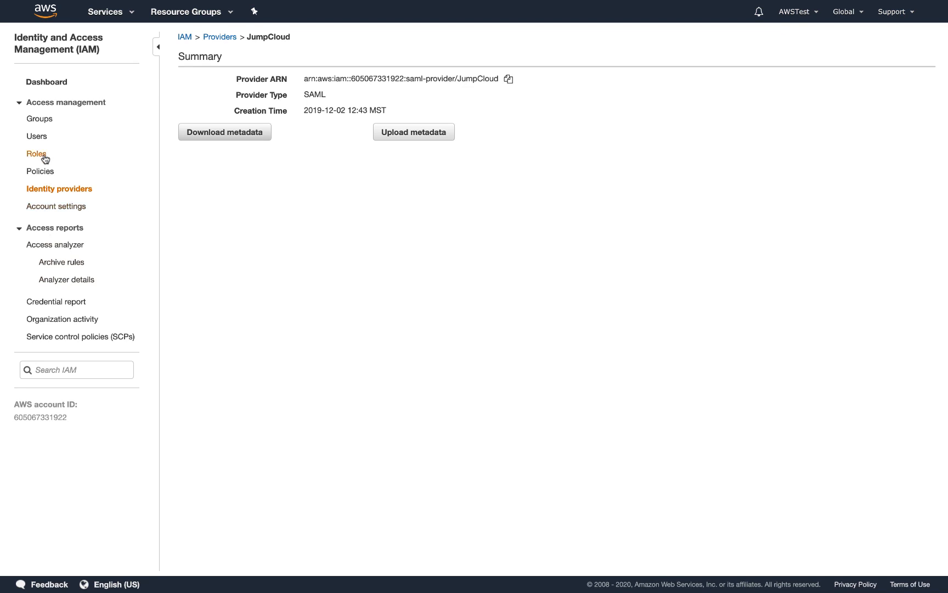
- Check the SAML 2.0 federation role option, then open the ADMIN role and copy its ARN
click(37, 154)
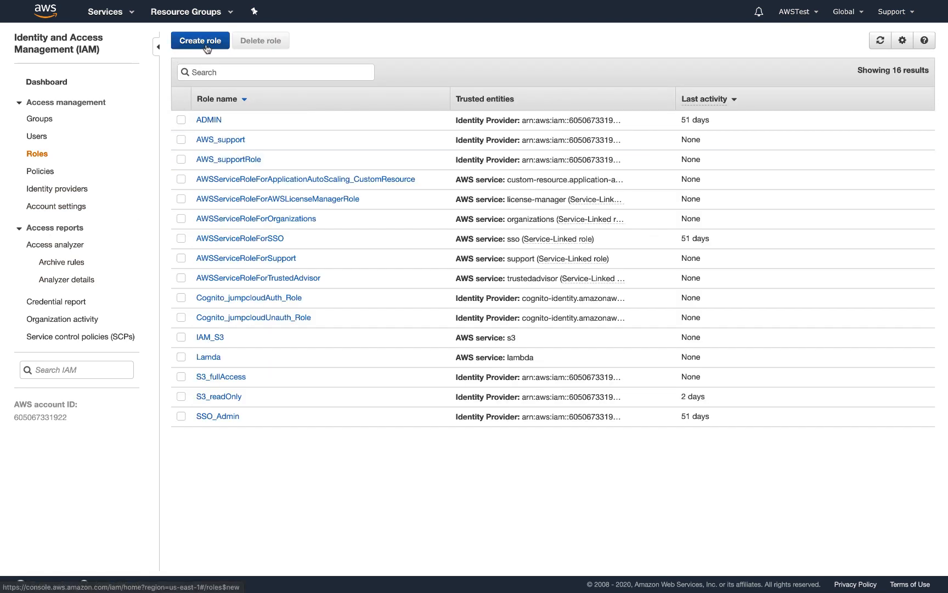
click(201, 40)
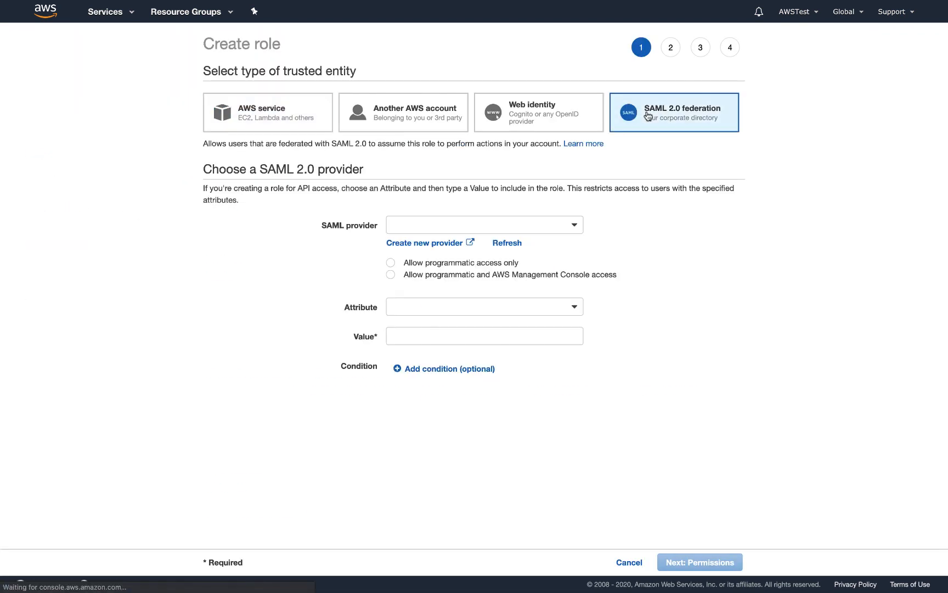
click(484, 225)
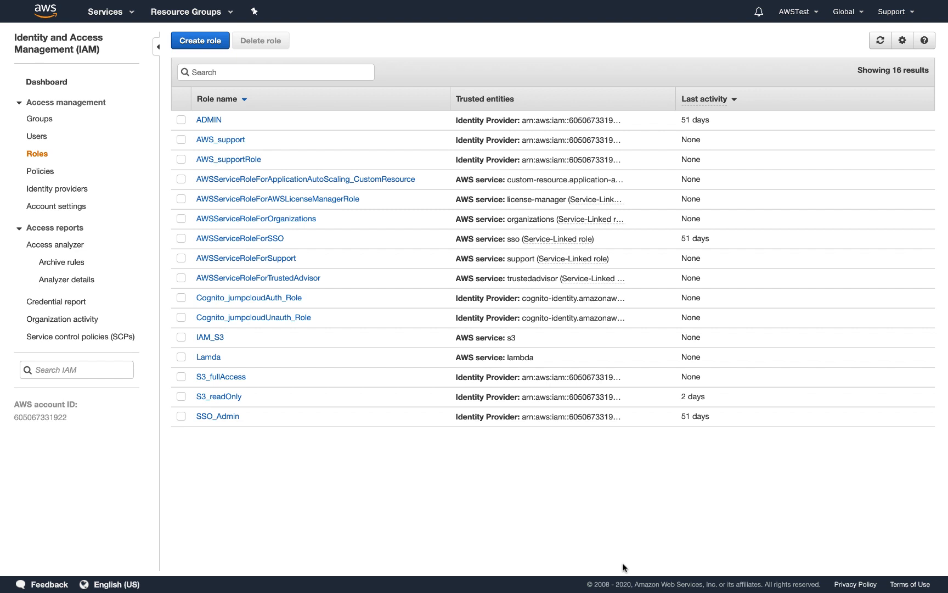
click(208, 120)
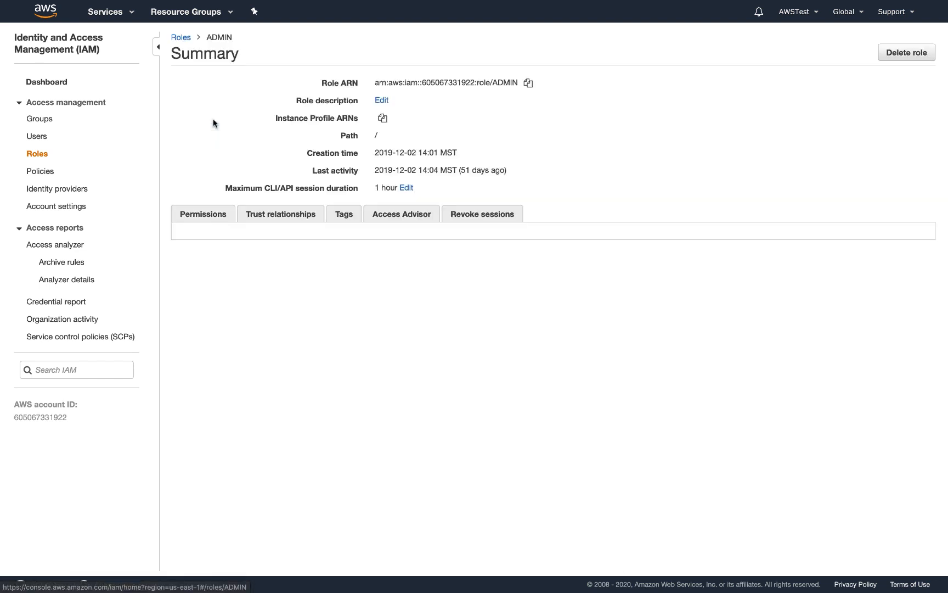
click(203, 214)
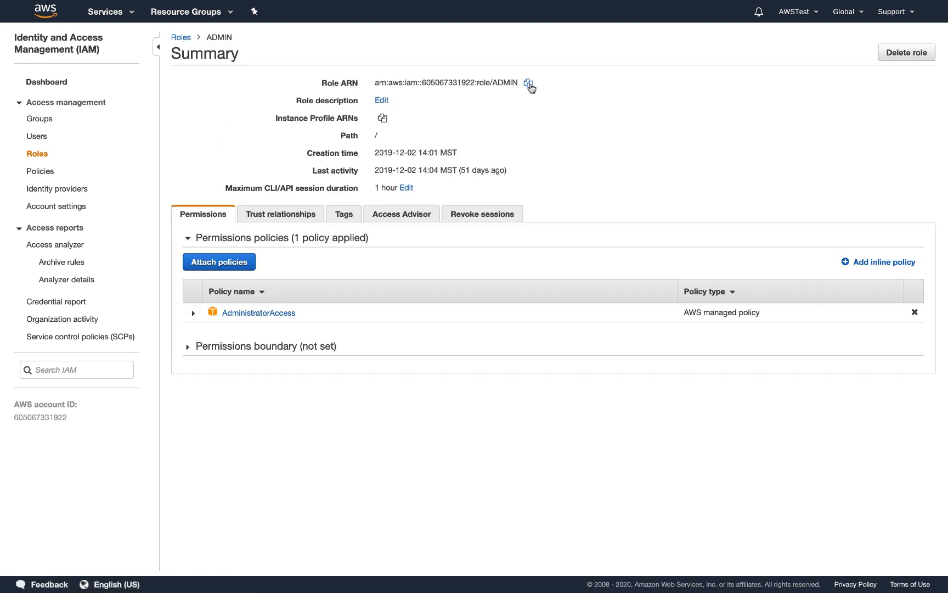
mouse_move(565, 138)
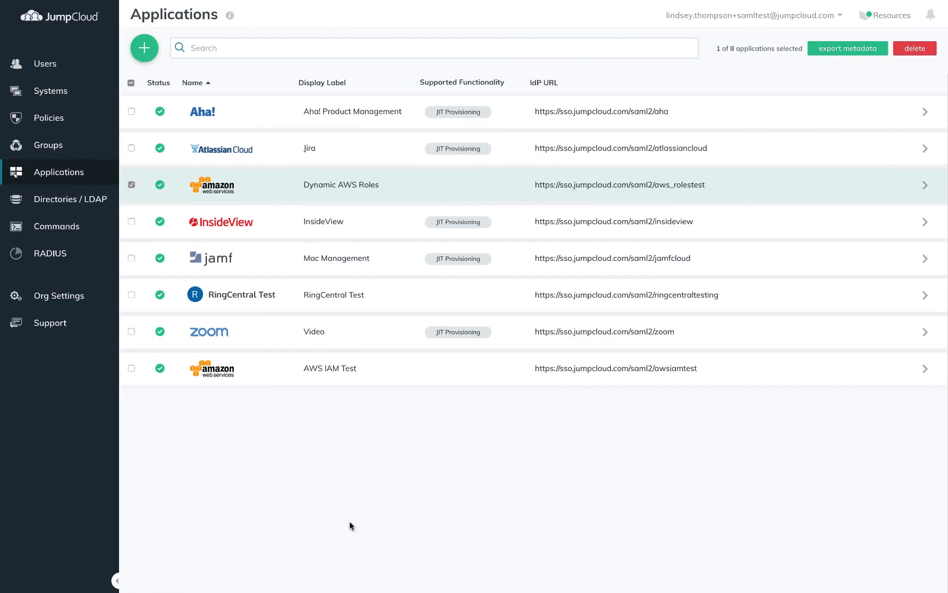
mouse_move(348, 378)
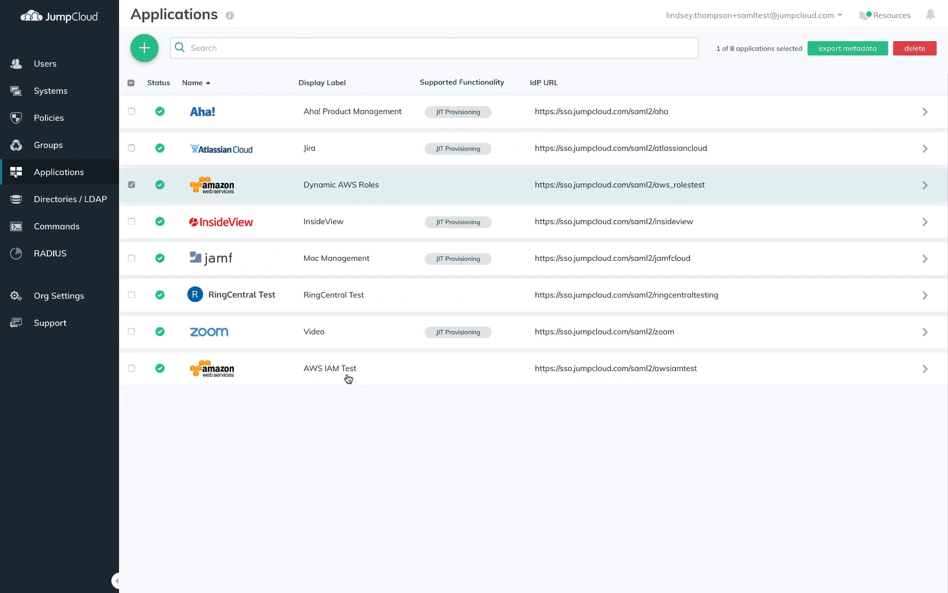
- Pick SAML.xml from Downloads as AWS IAM Test's service provider metadata
click(486, 144)
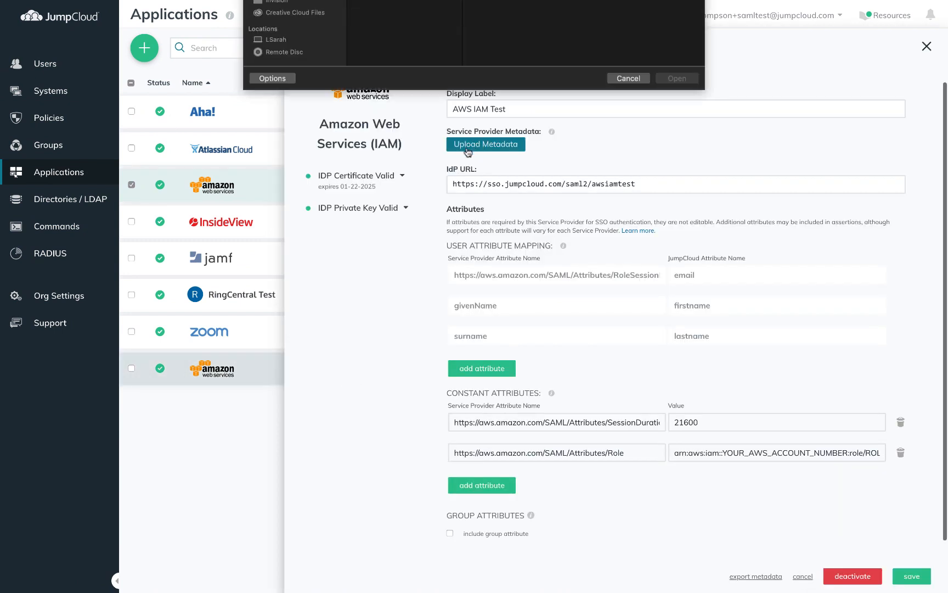
click(382, 63)
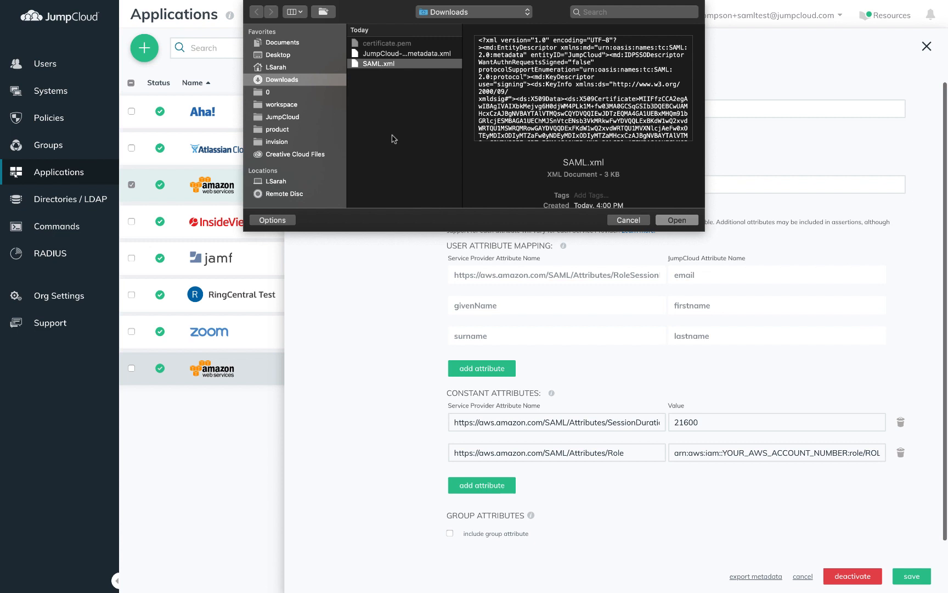
click(676, 219)
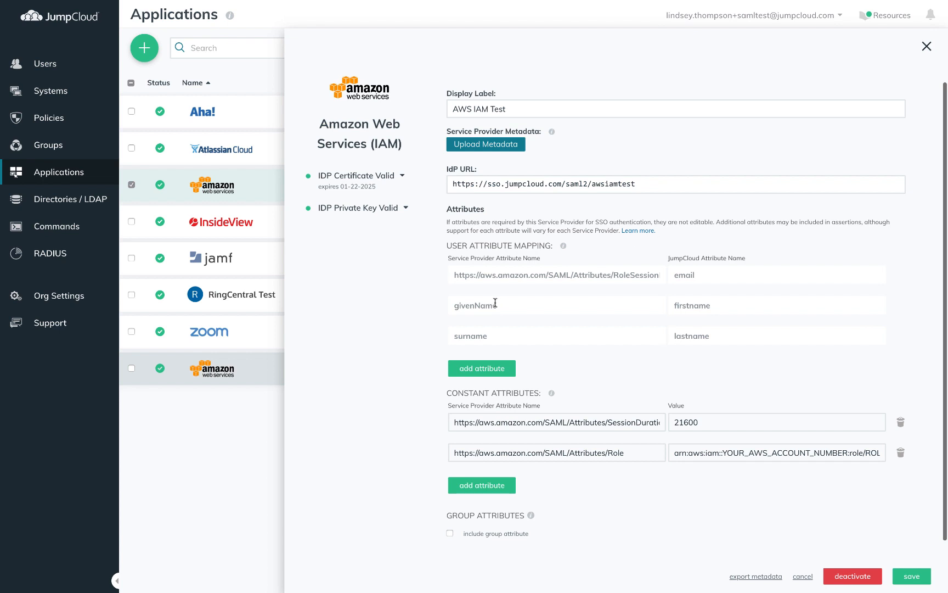
mouse_move(426, 307)
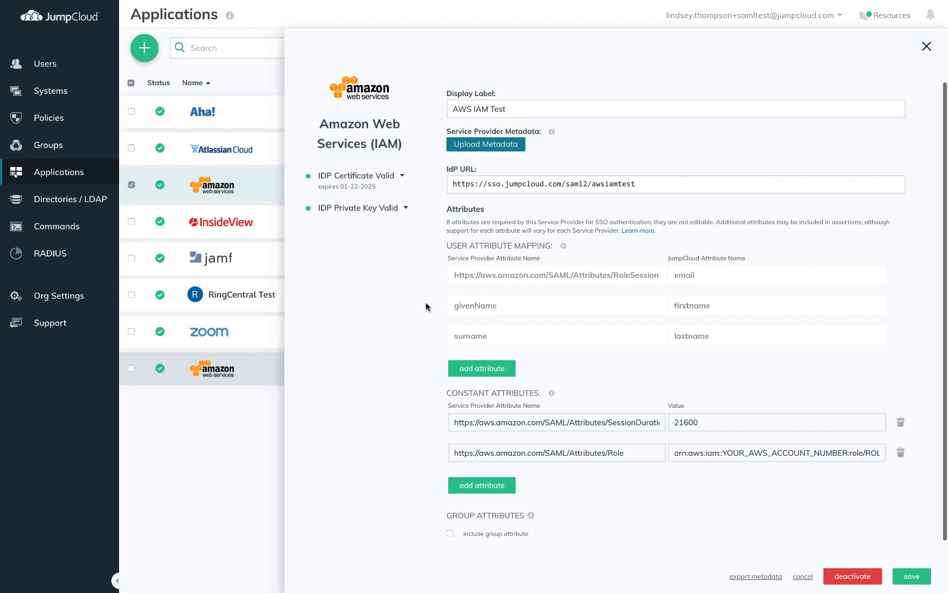
mouse_move(567, 492)
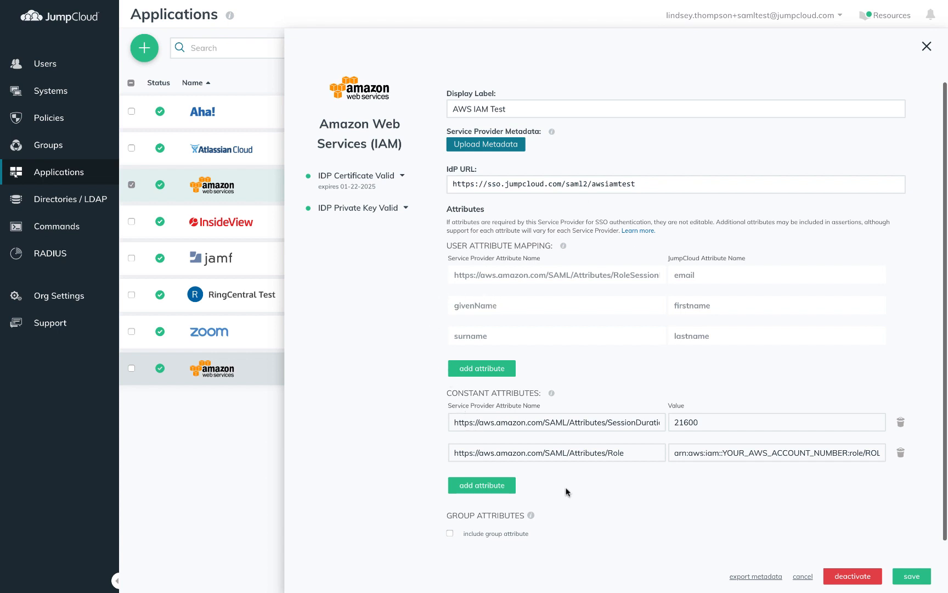
mouse_move(555, 383)
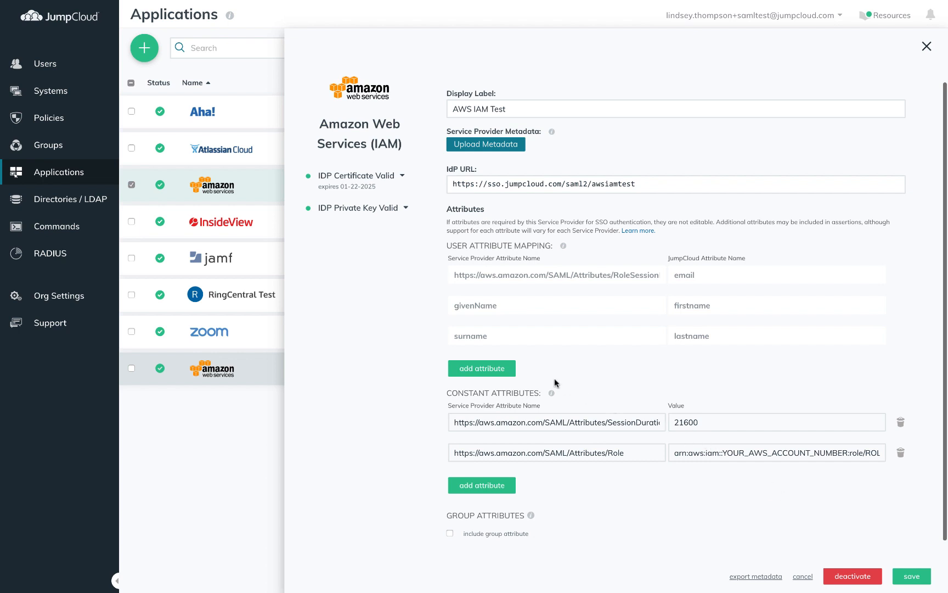
click(481, 369)
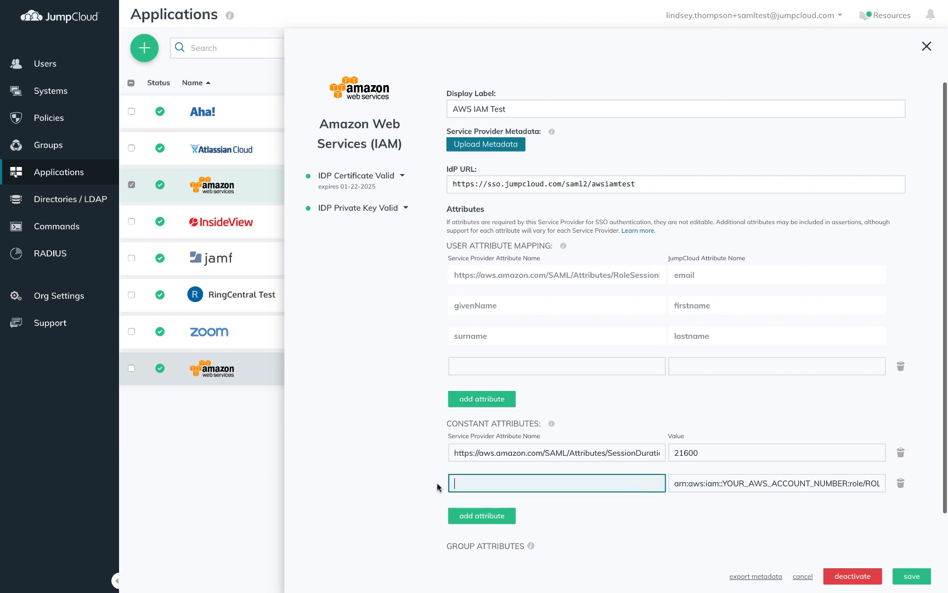
click(555, 366)
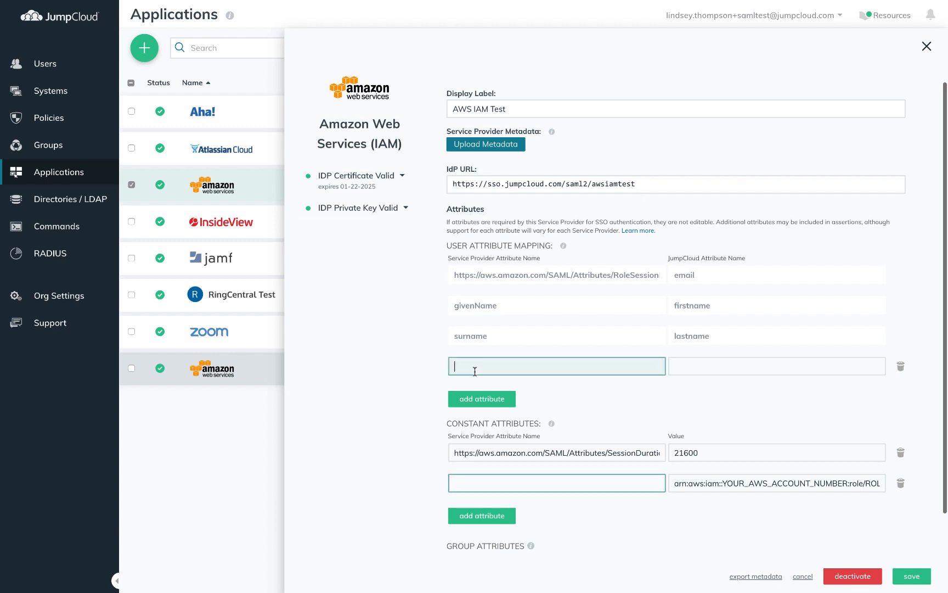
text(https://aws.amazon.com/SAML/Attributes/Role)
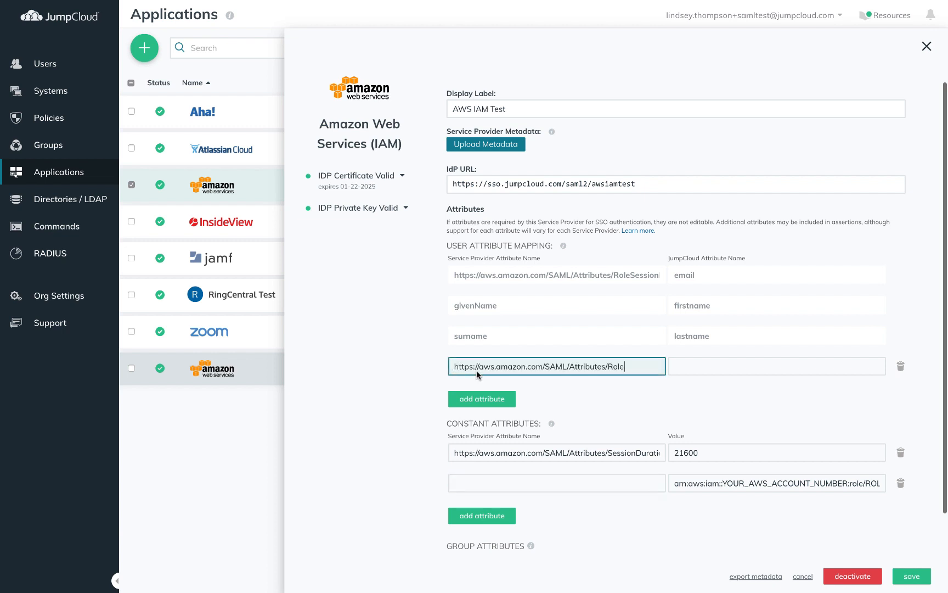
mouse_move(907, 489)
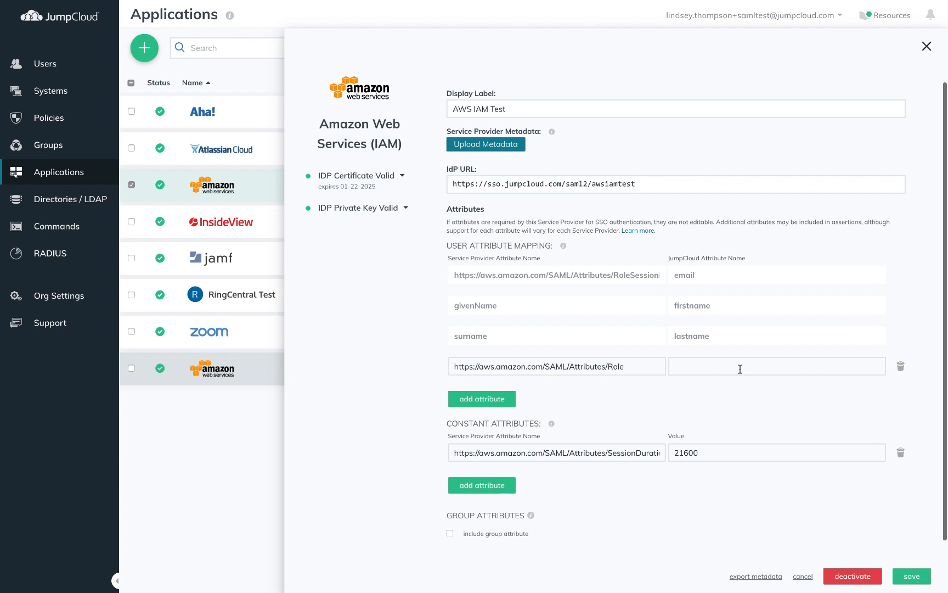
text(IAM)
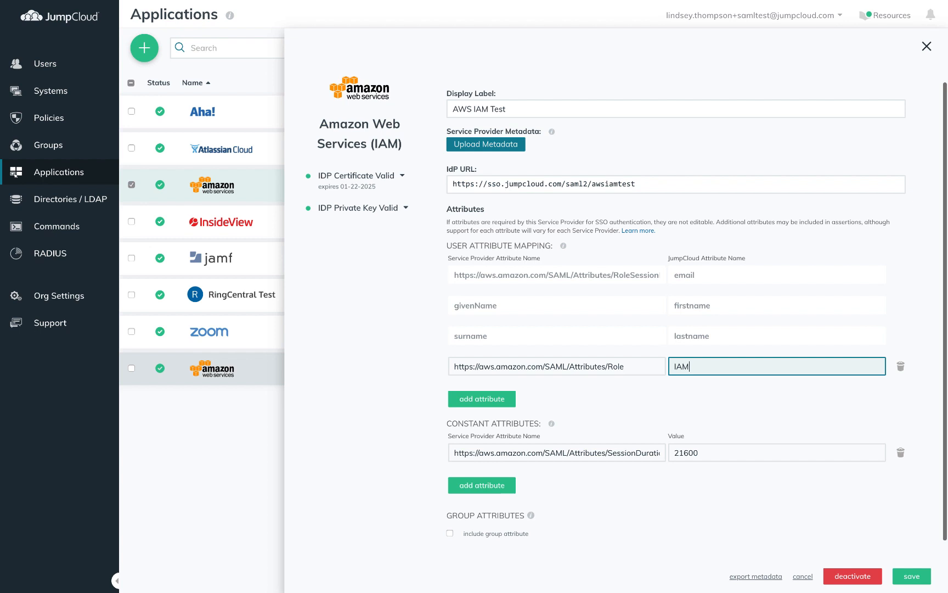
text(role)
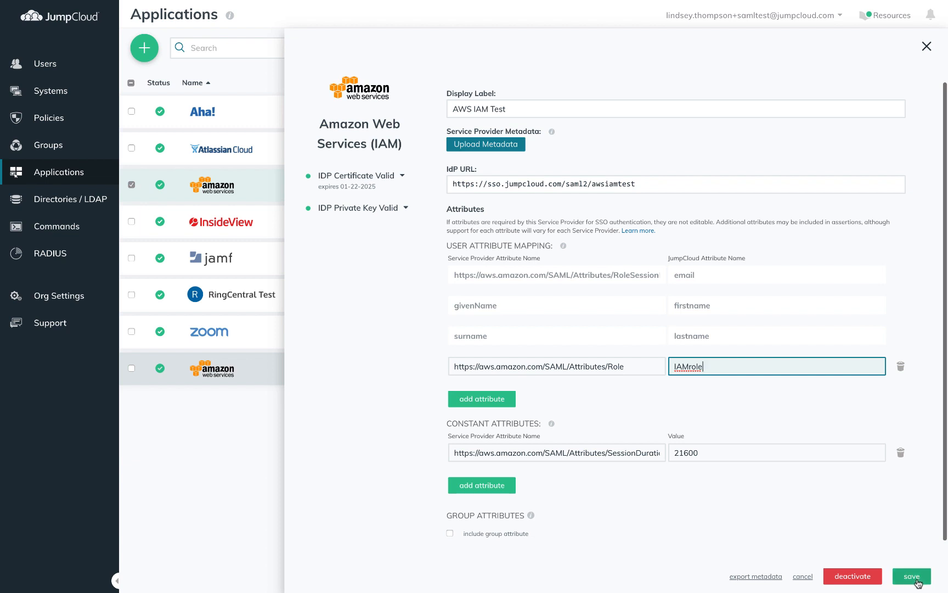
click(911, 576)
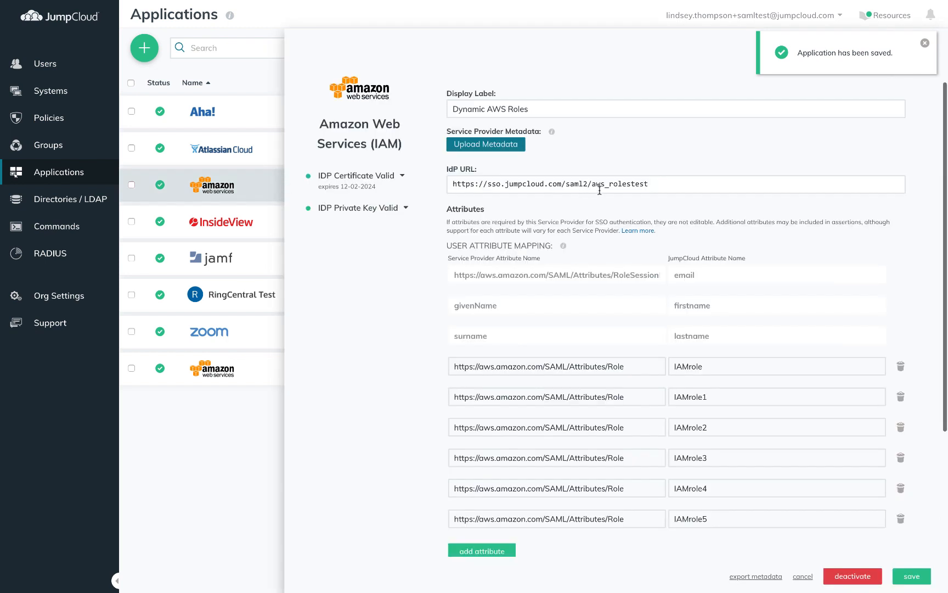
- Review Dynamic AWS Roles' IAMrole–IAMrole5 mappings, then save and close the panel
scroll(down, 3)
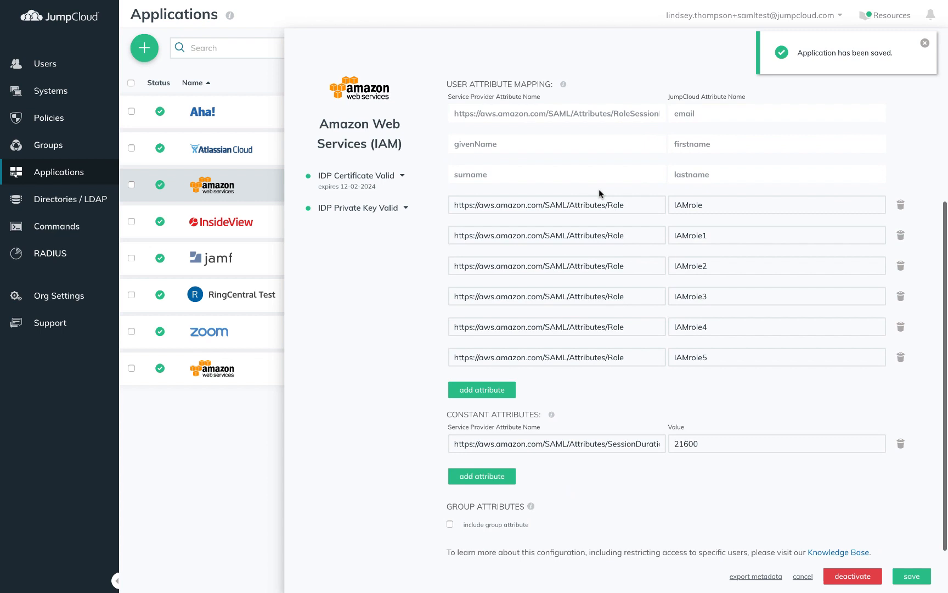
mouse_move(720, 204)
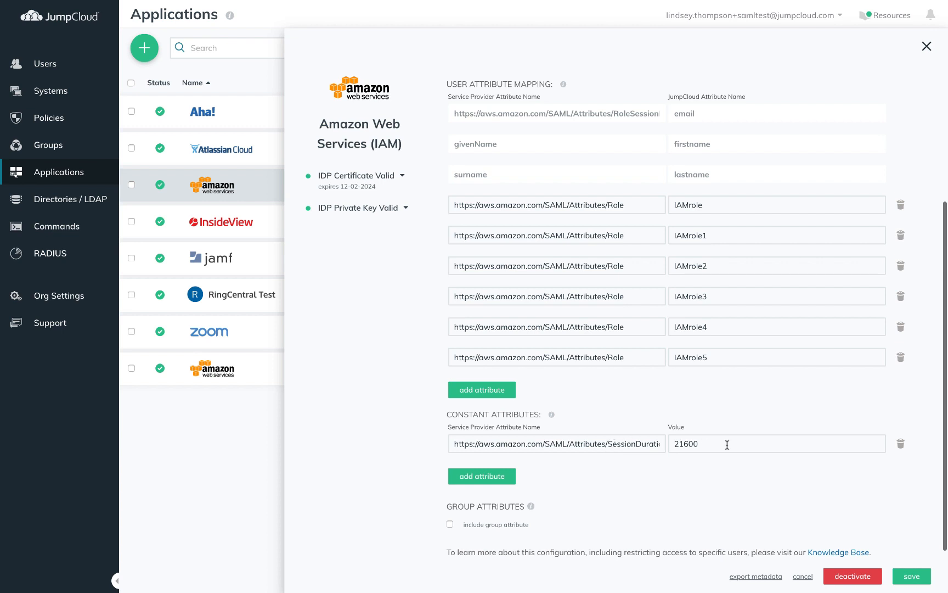
mouse_move(943, 577)
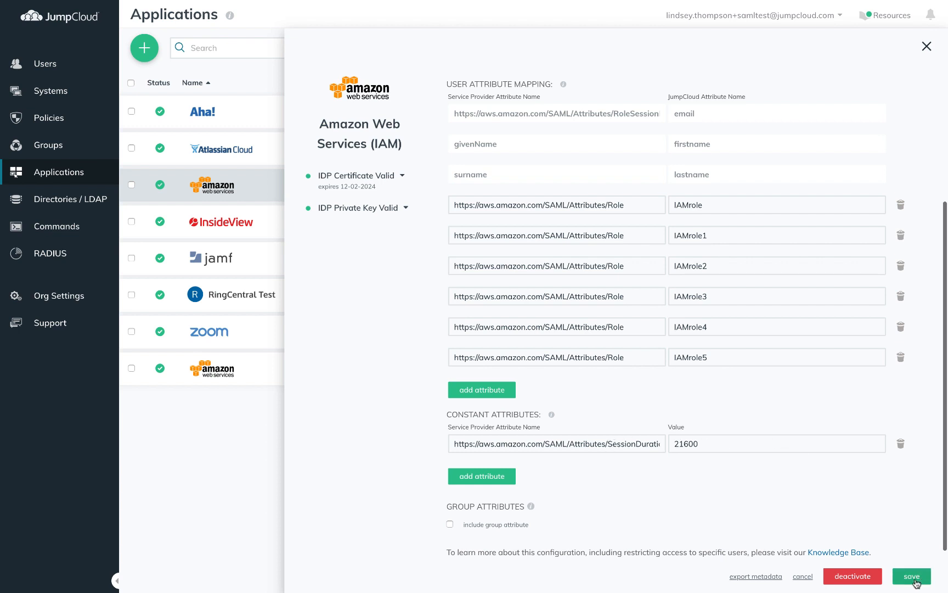
mouse_move(366, 429)
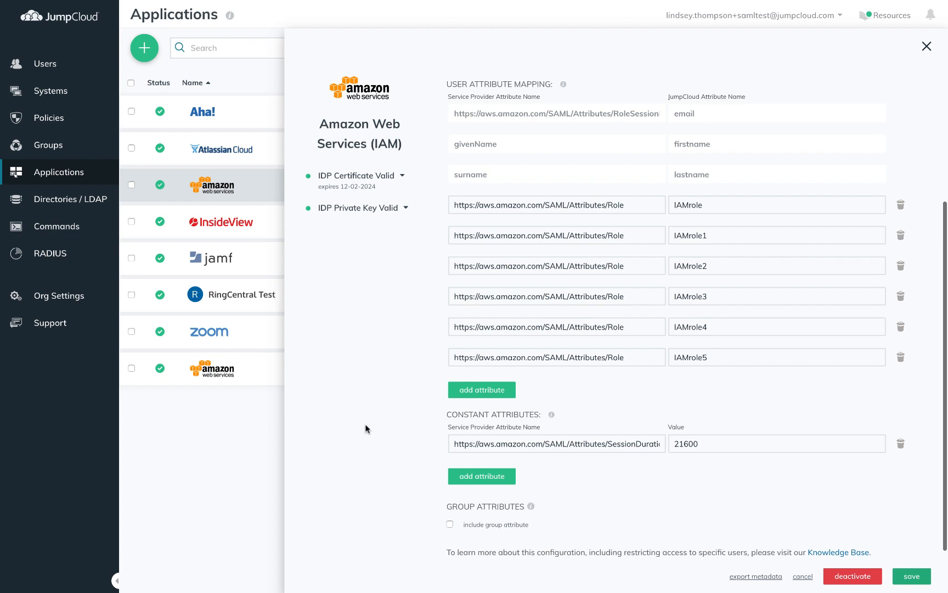
click(911, 576)
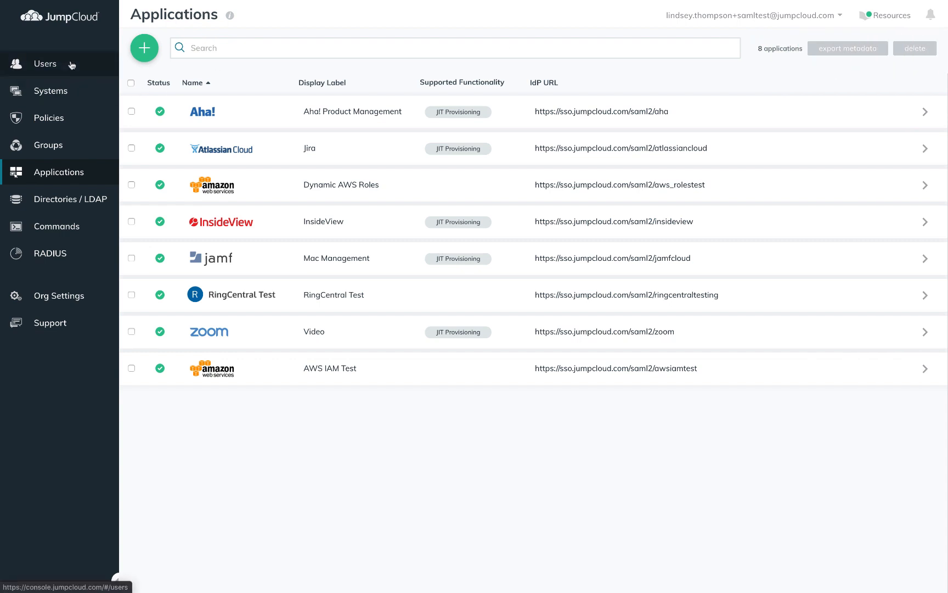
- Review the CSV for AWS role management sheet of three users' IAMrole ARNs
click(45, 64)
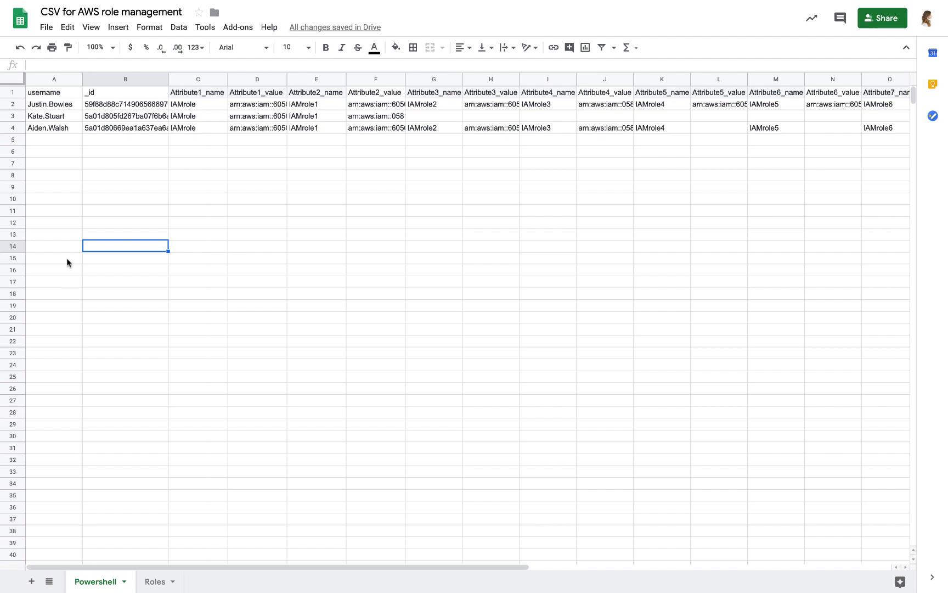
mouse_move(53, 131)
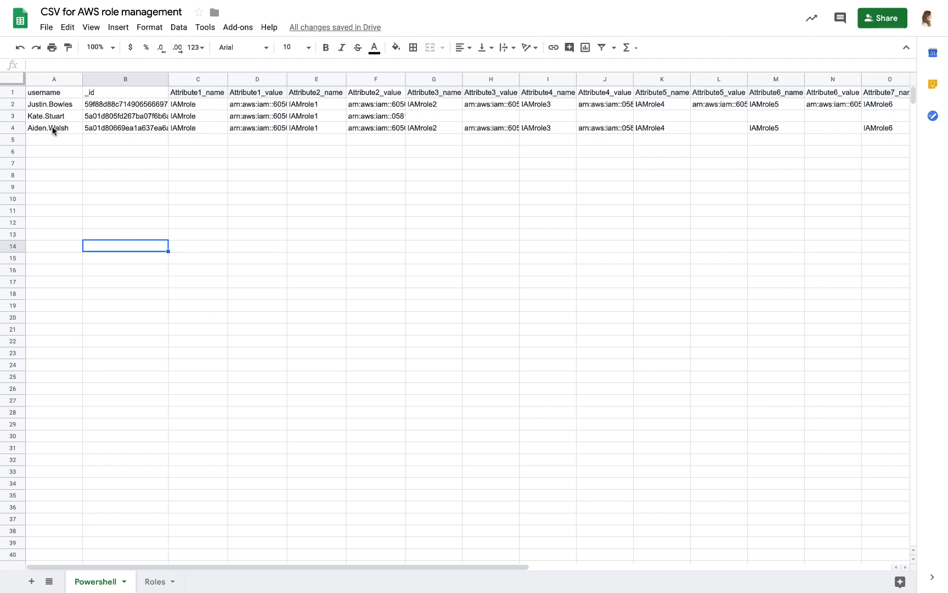
mouse_move(281, 121)
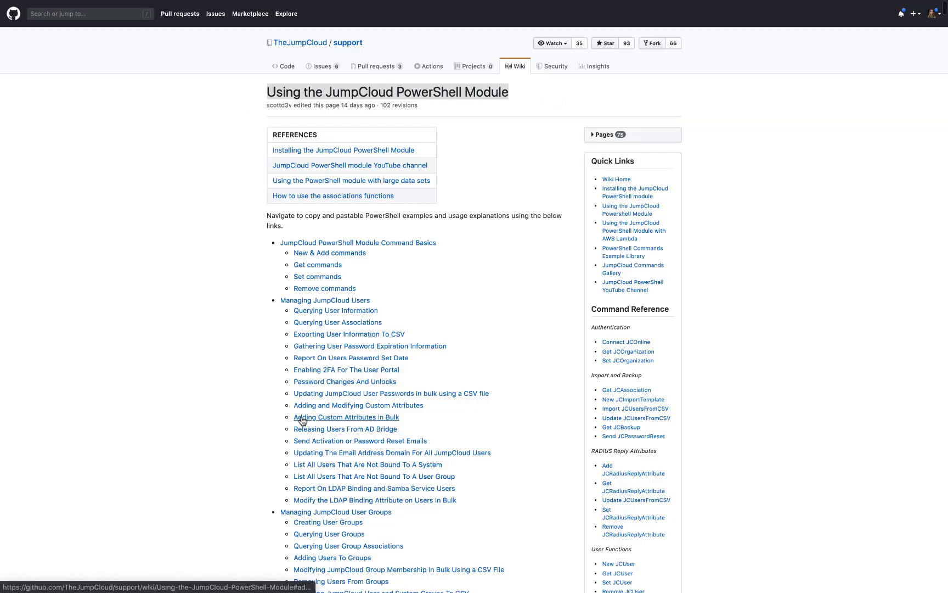
mouse_move(310, 422)
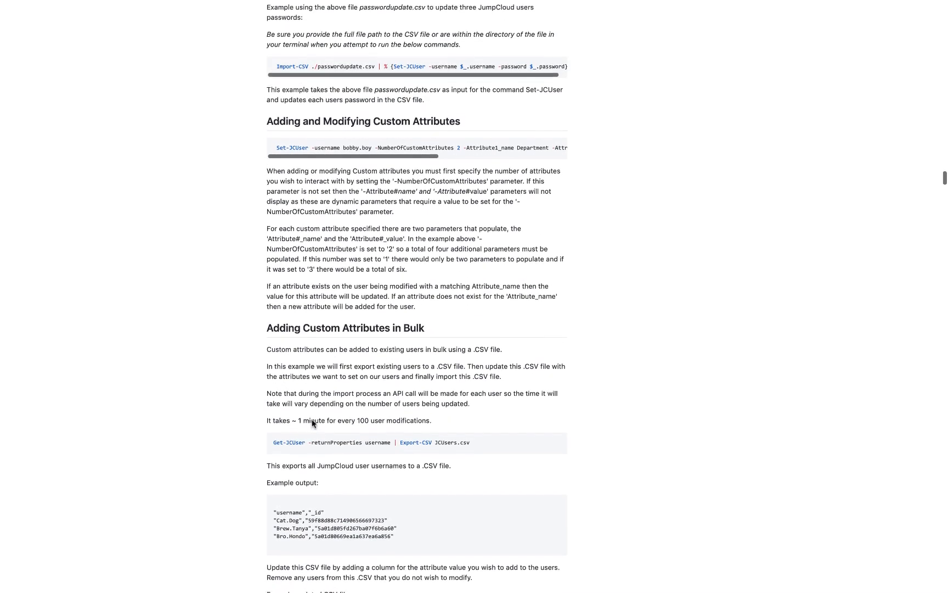
- Scroll through the wiki's Adding Custom Attributes in Bulk example
scroll(down, 3)
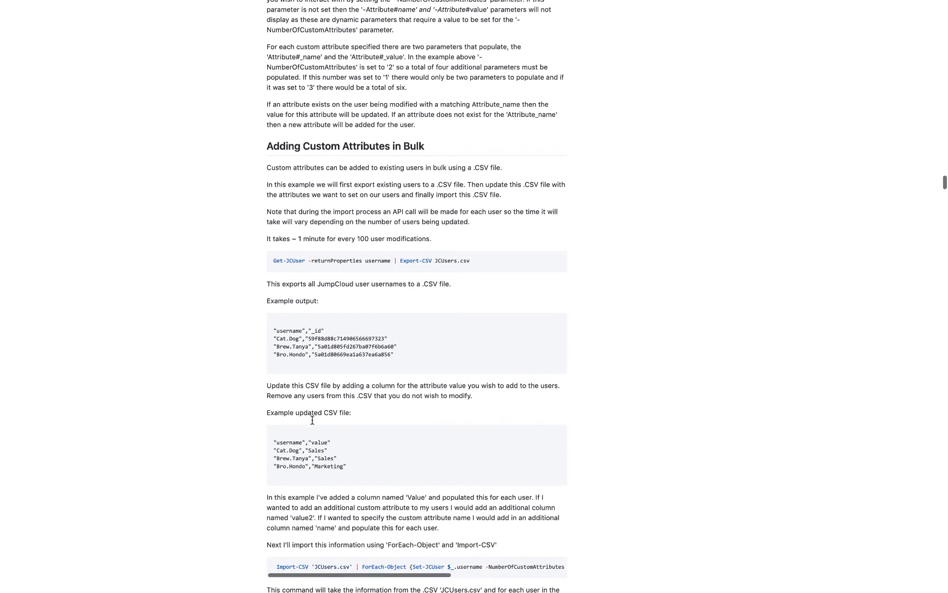
scroll(up, 3)
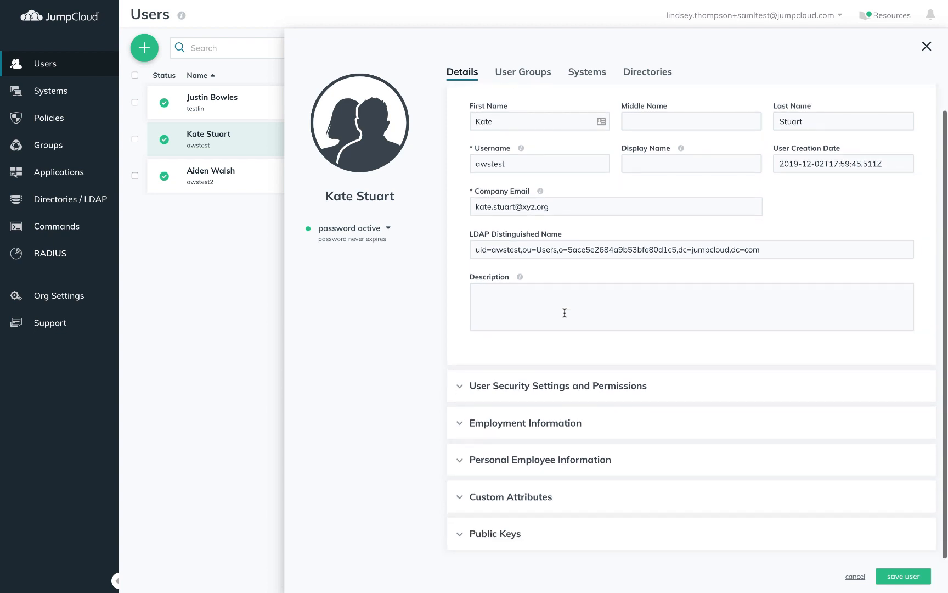
mouse_move(466, 494)
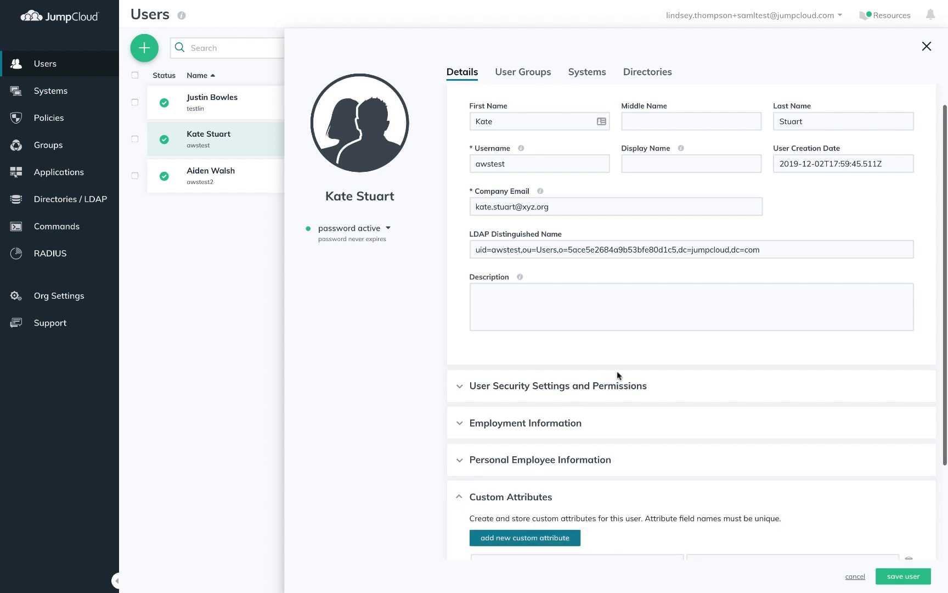
scroll(down, 3)
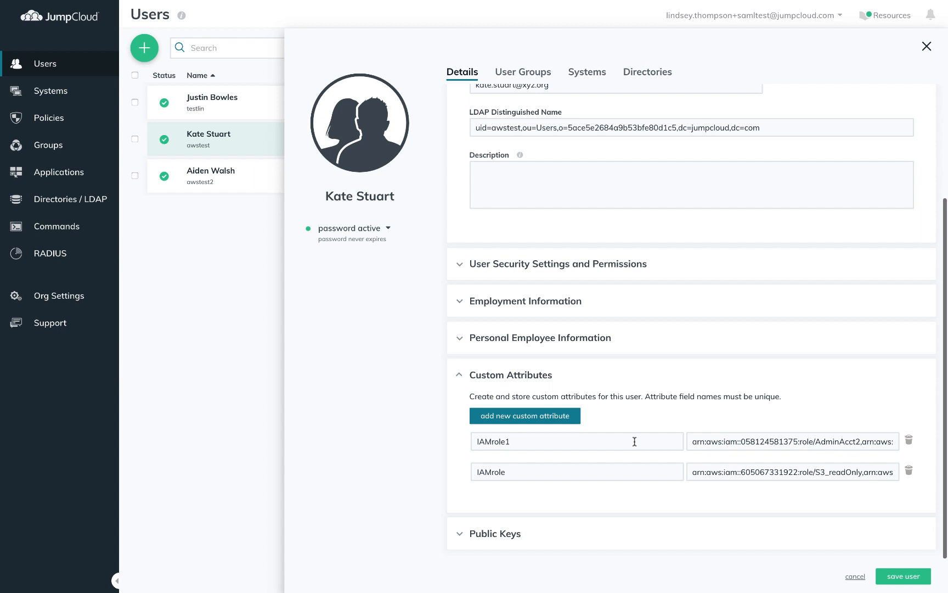
mouse_move(746, 440)
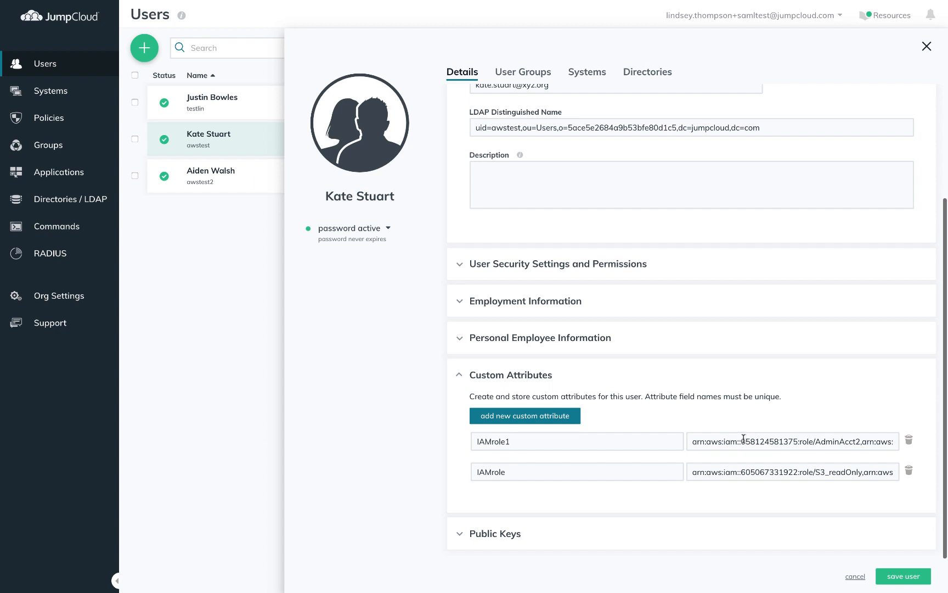
click(927, 46)
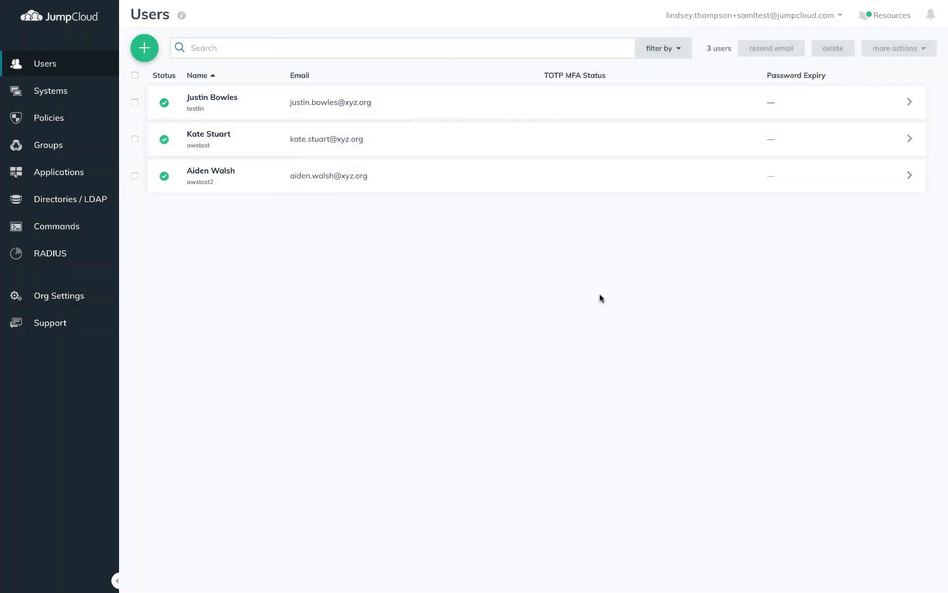
click(210, 176)
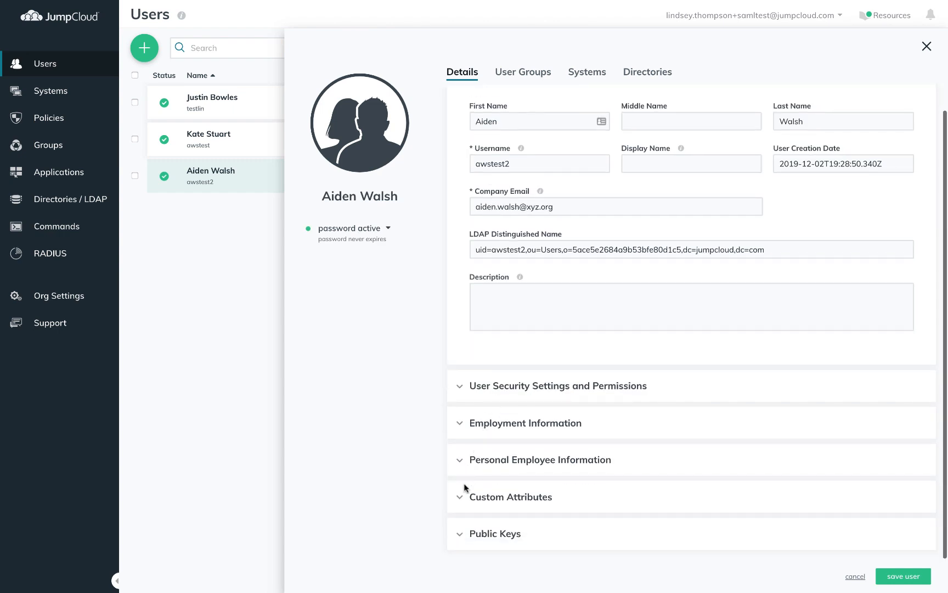
click(510, 497)
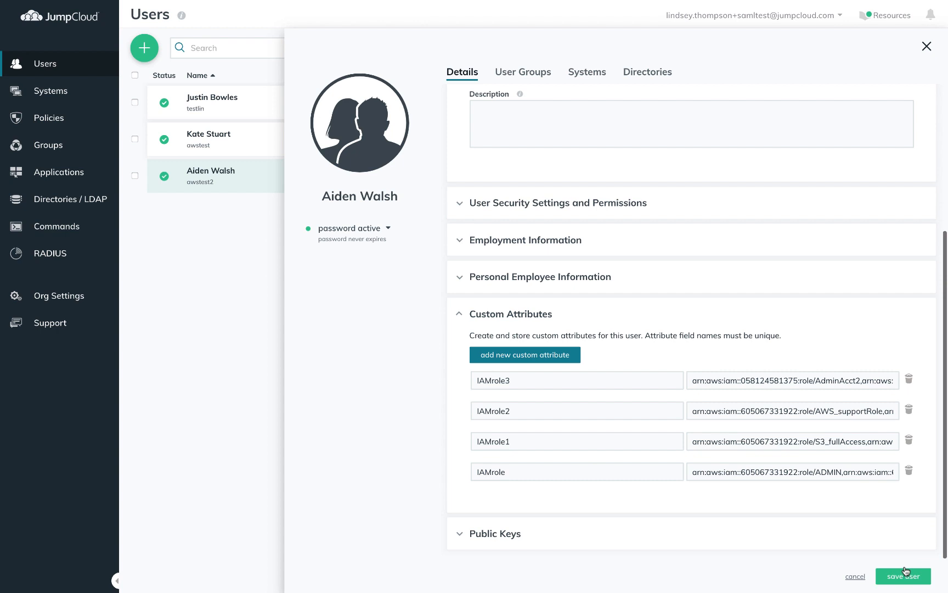
click(903, 576)
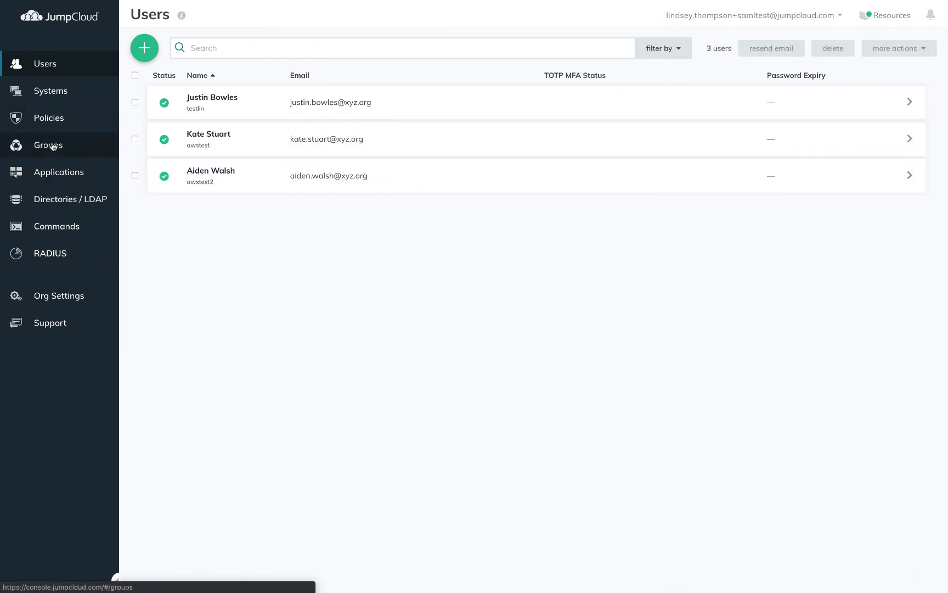
click(48, 144)
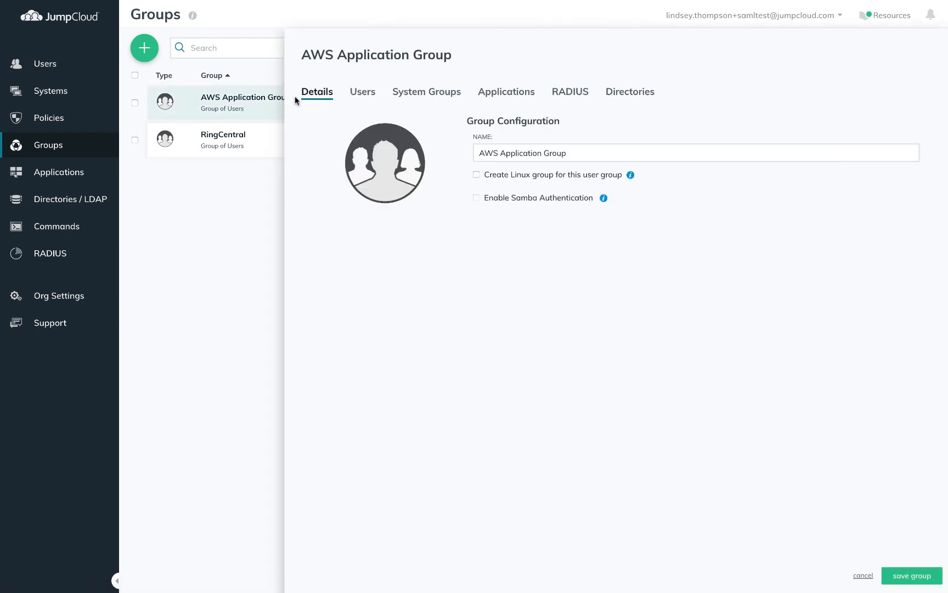
click(362, 91)
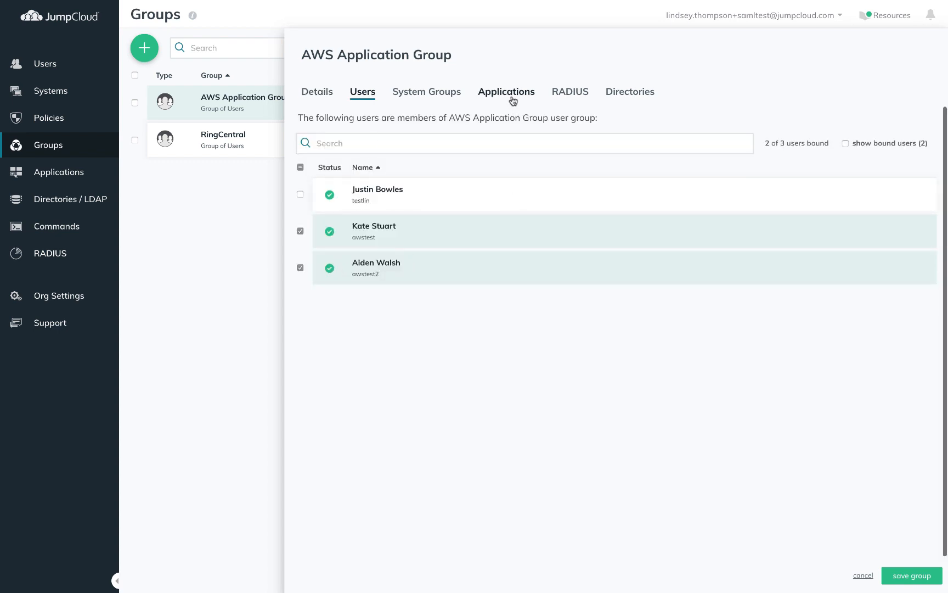
click(505, 91)
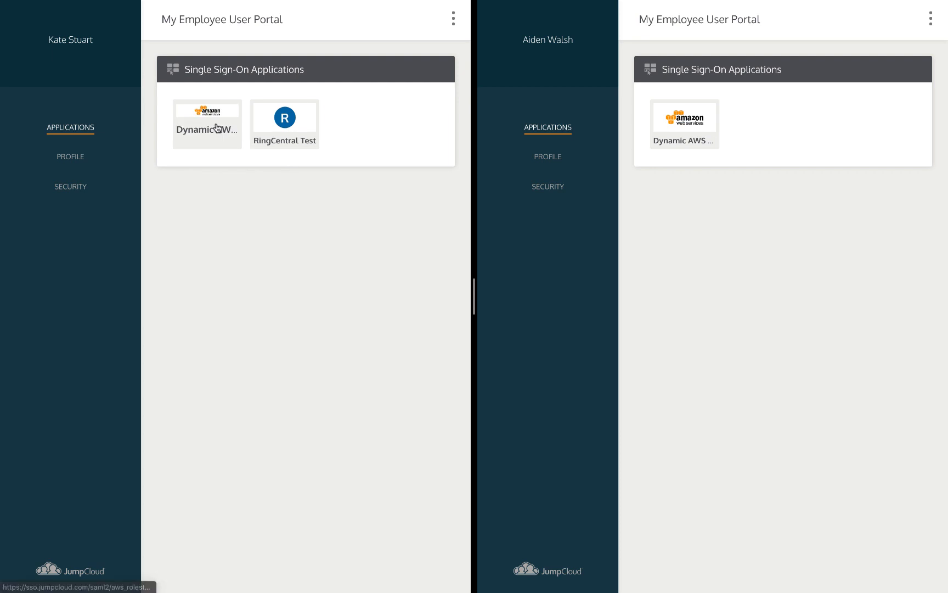
- Launch Dynamic AWS from Kate Stuart's portal and sign in with the S3_readOnly role
click(207, 113)
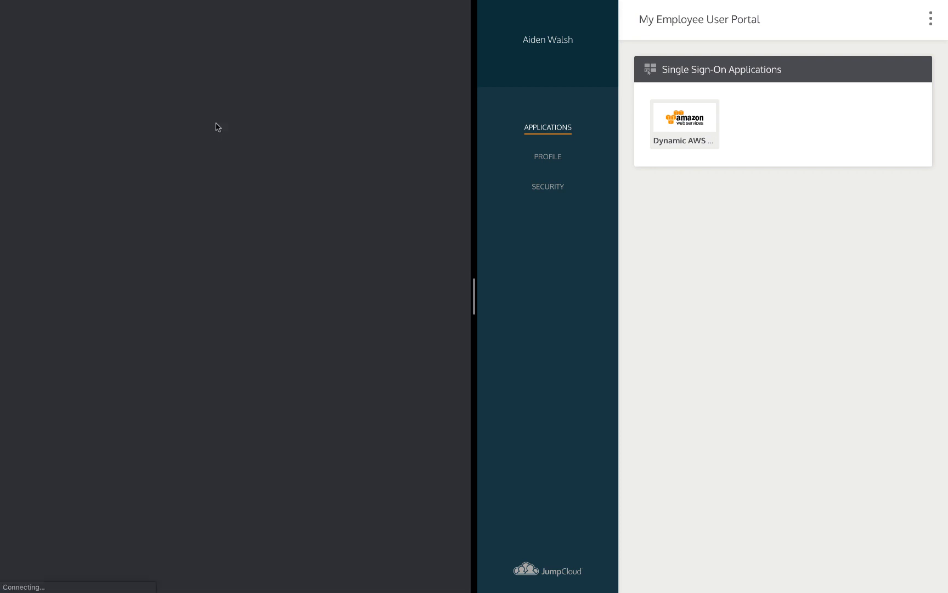
click(684, 117)
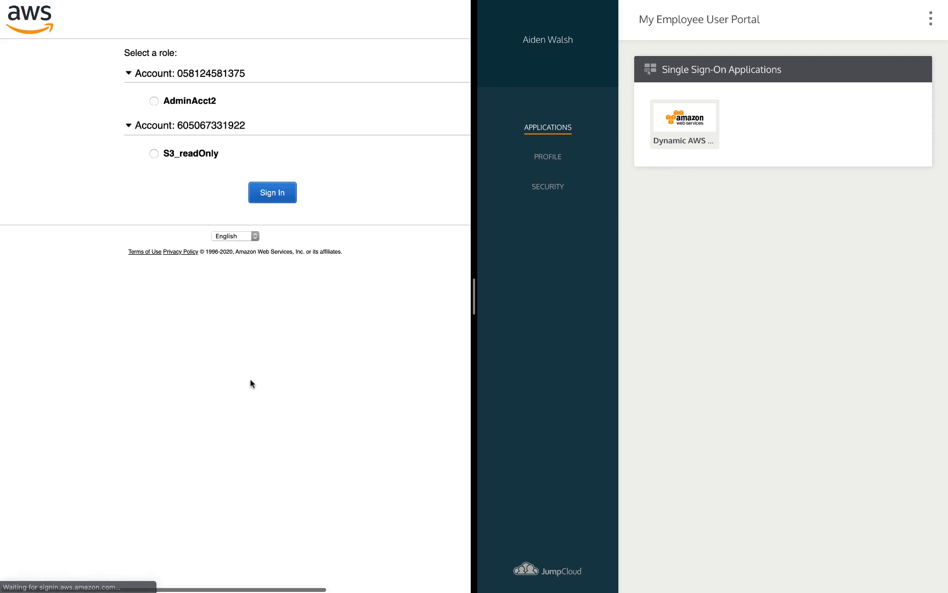
mouse_move(195, 170)
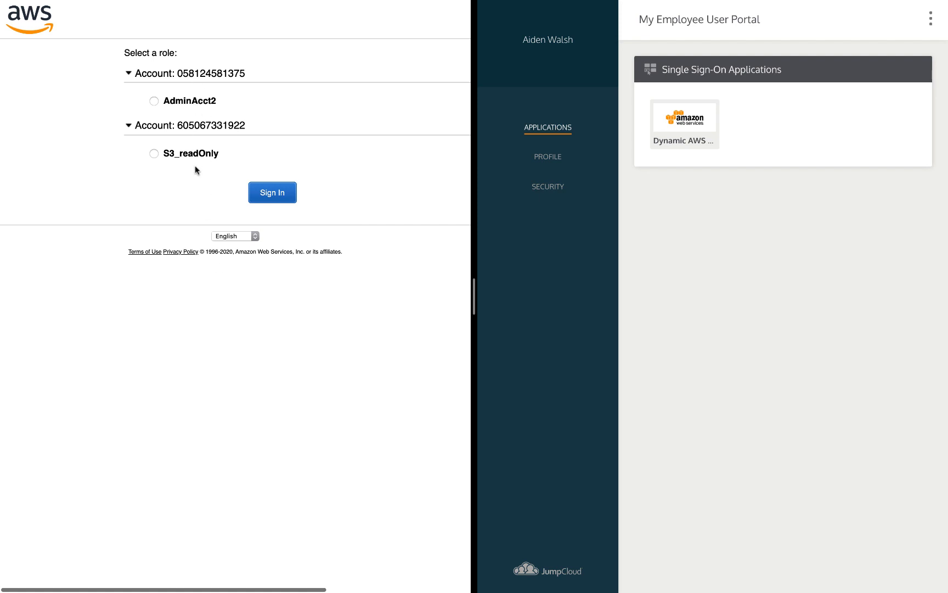
click(154, 153)
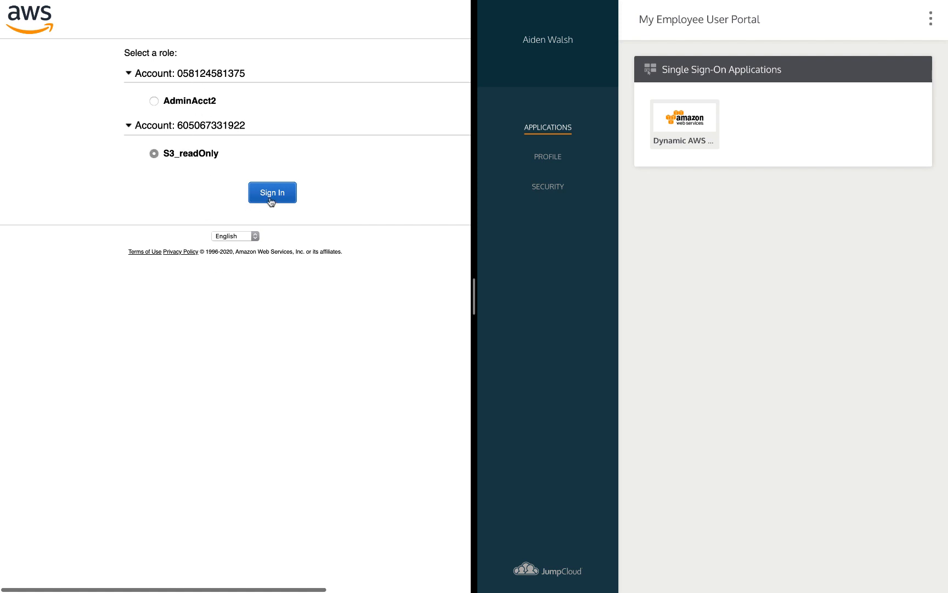
click(273, 192)
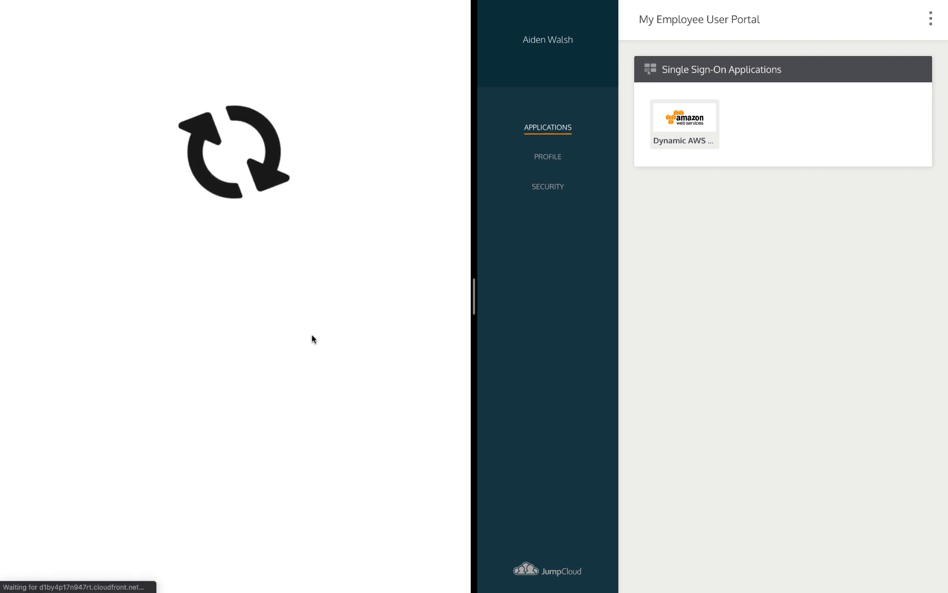
click(684, 118)
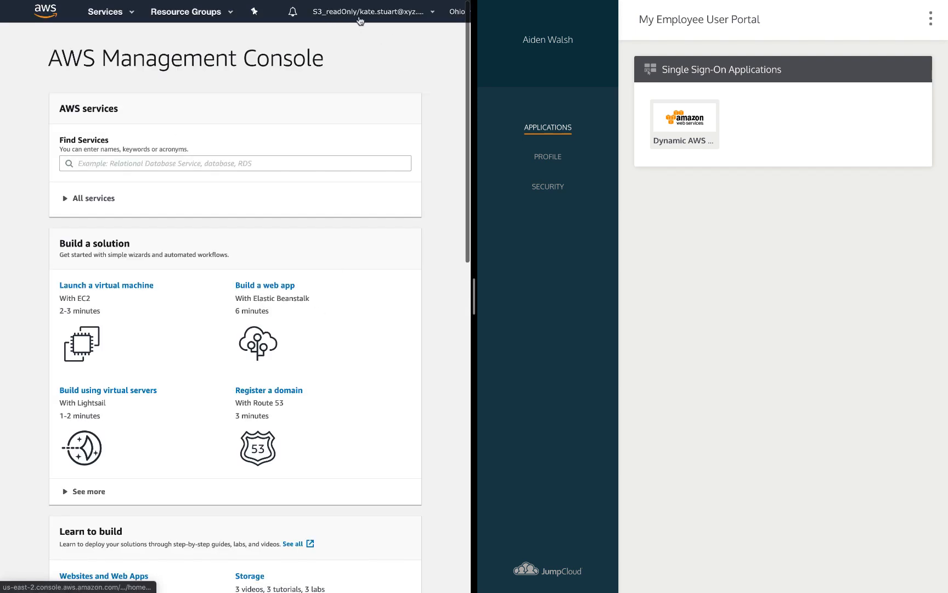
click(366, 12)
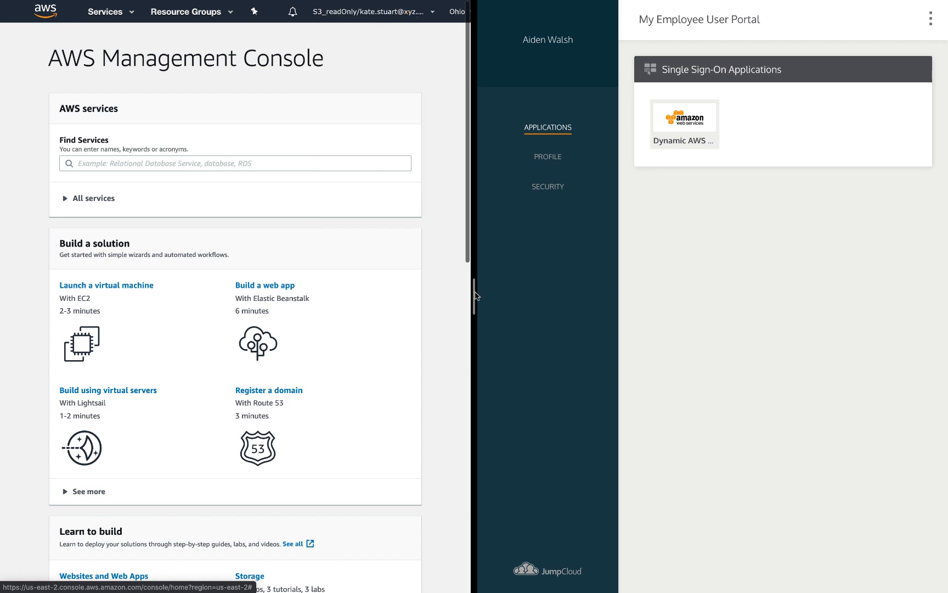
mouse_move(645, 138)
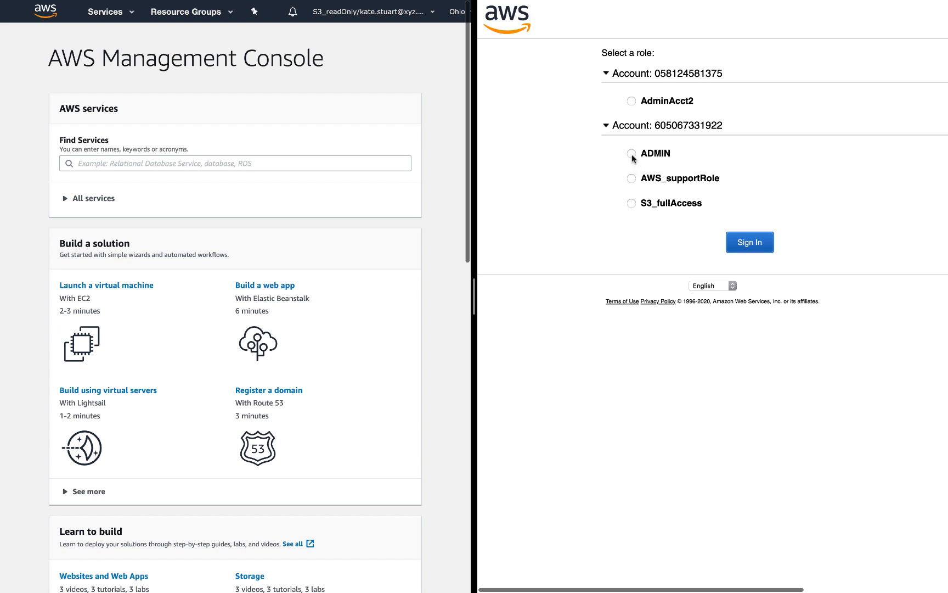
click(631, 153)
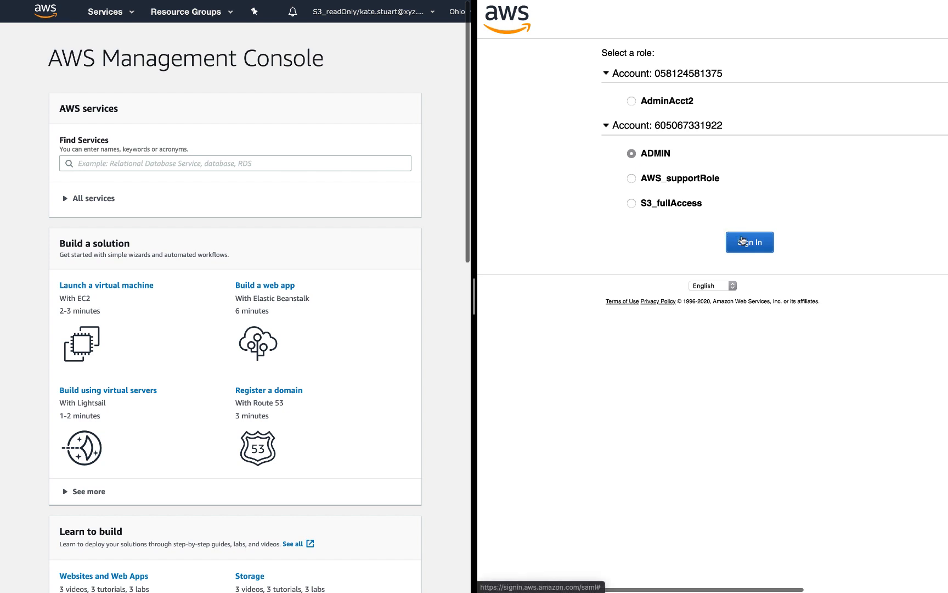
click(749, 242)
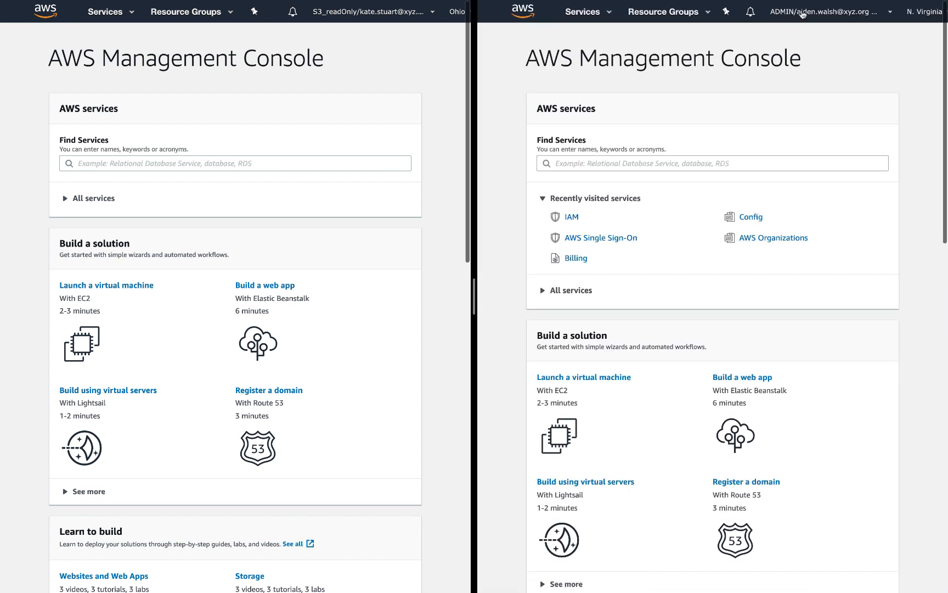
click(823, 12)
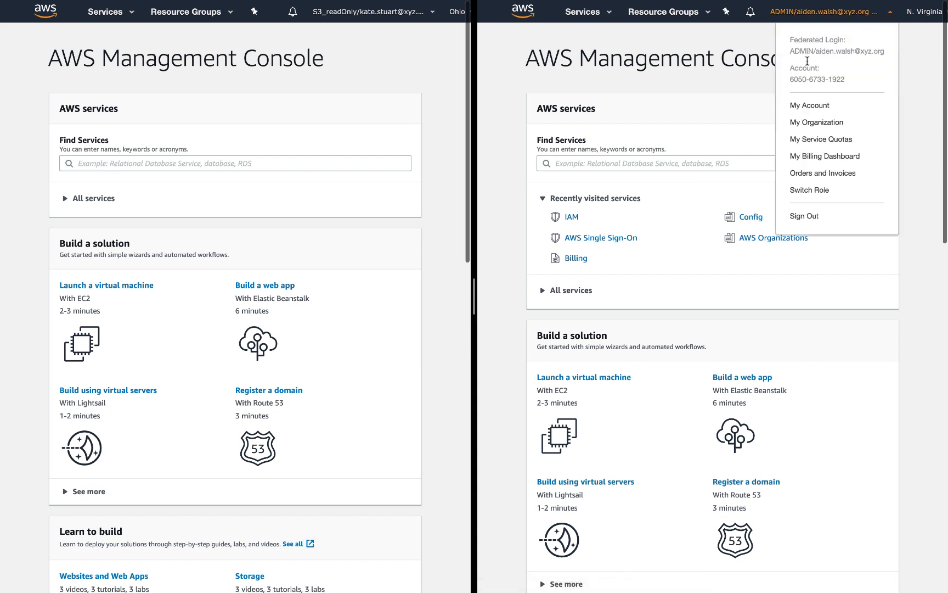